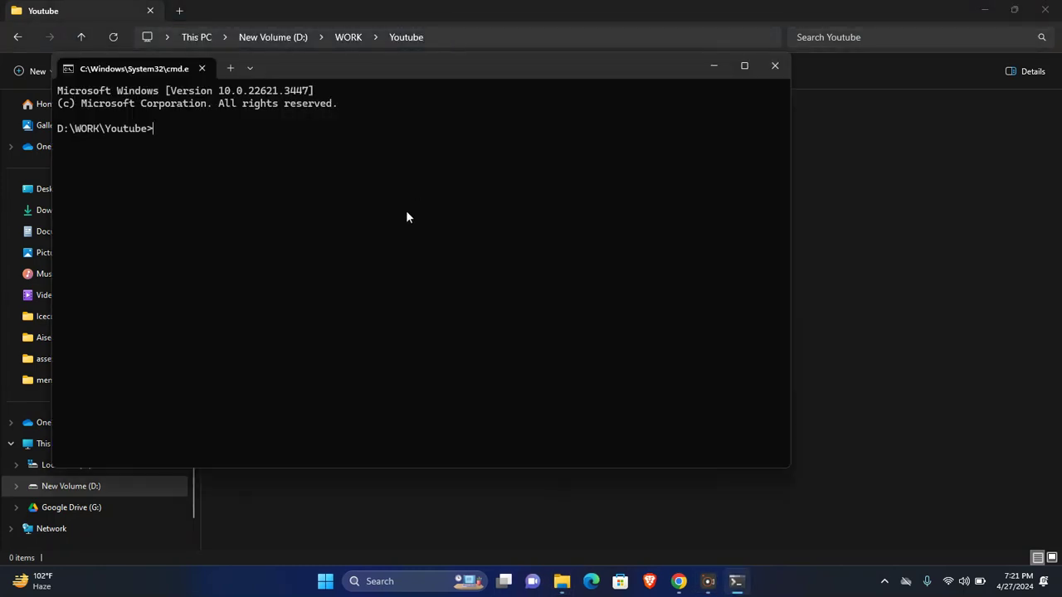
Create virtual environment venv with virtualenv and activate it via venv\Scripts\activate.
text(virtualenv venv)
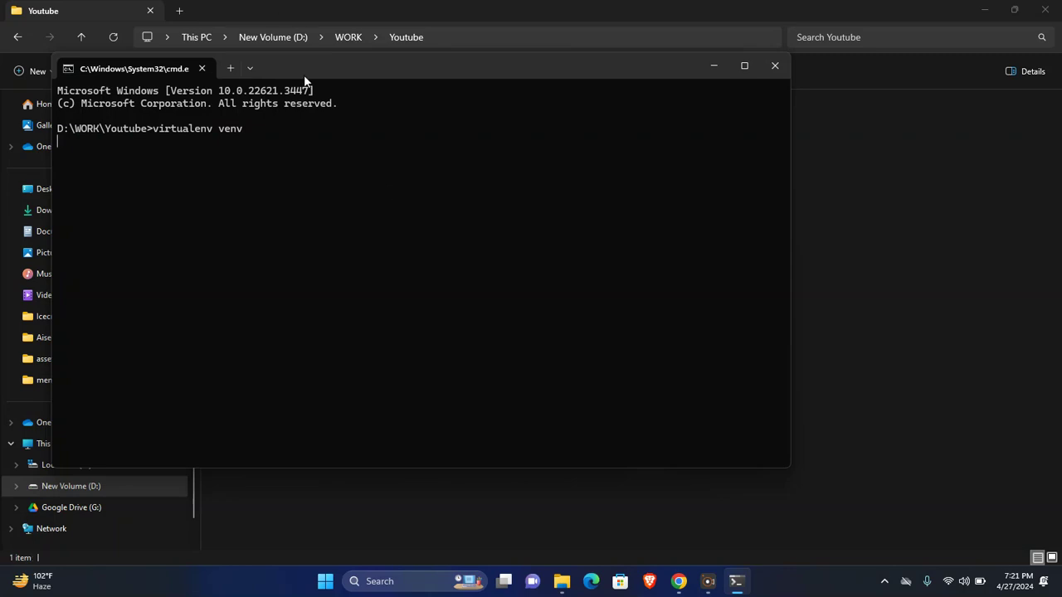
key(enter)
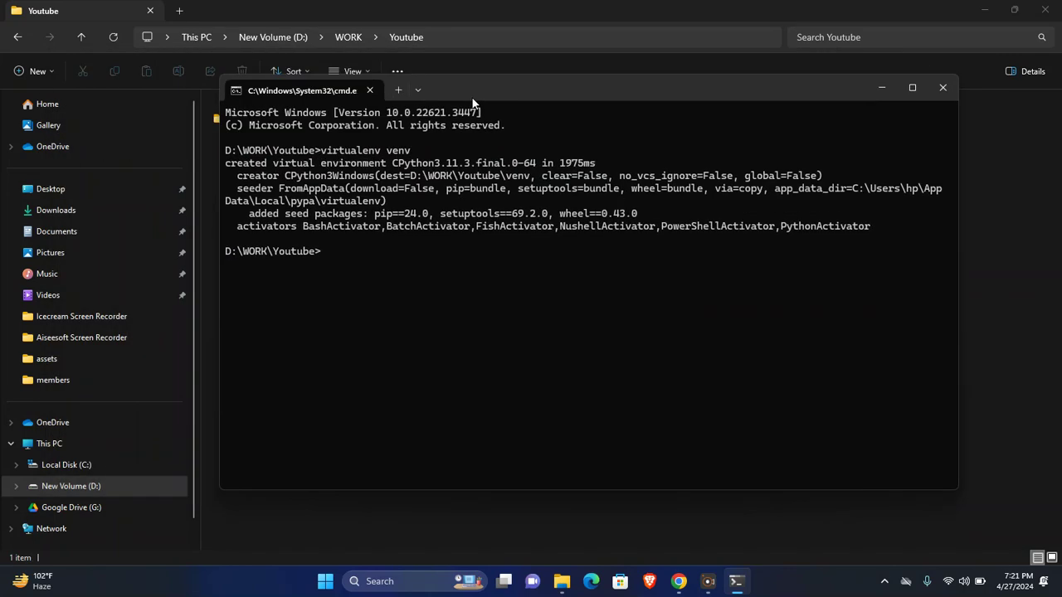
text(venv\Sc)
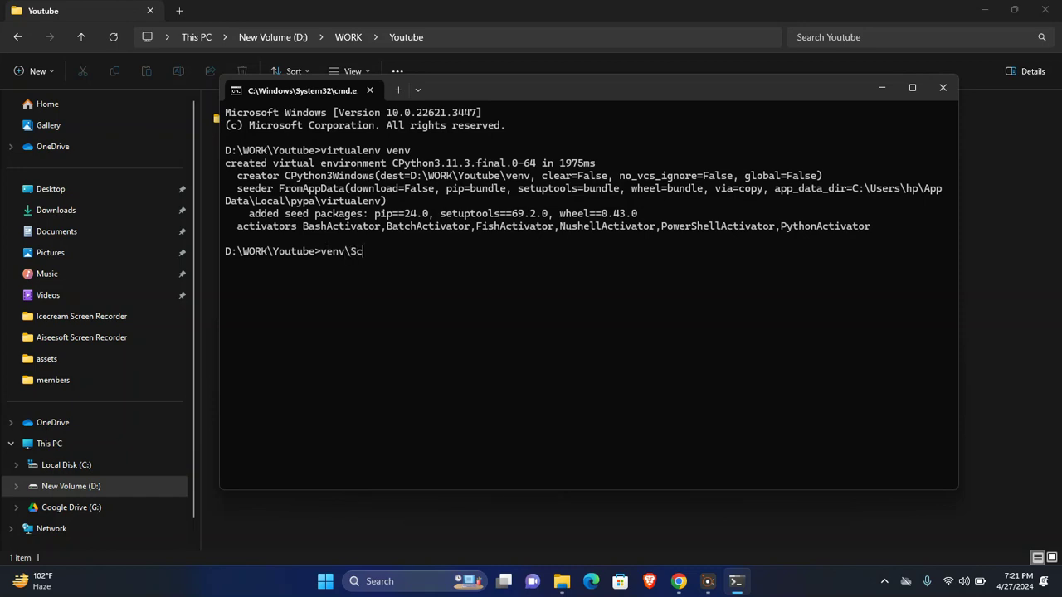
text(ripts\activate)
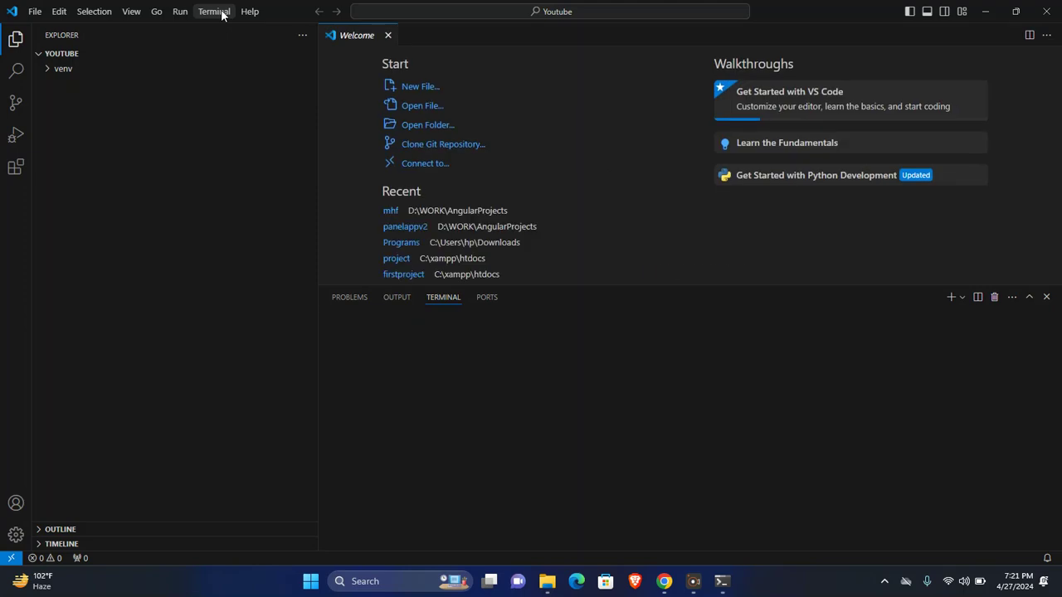
Start a new integrated terminal and run 'pip install pandas' inside the venv.
click(213, 9)
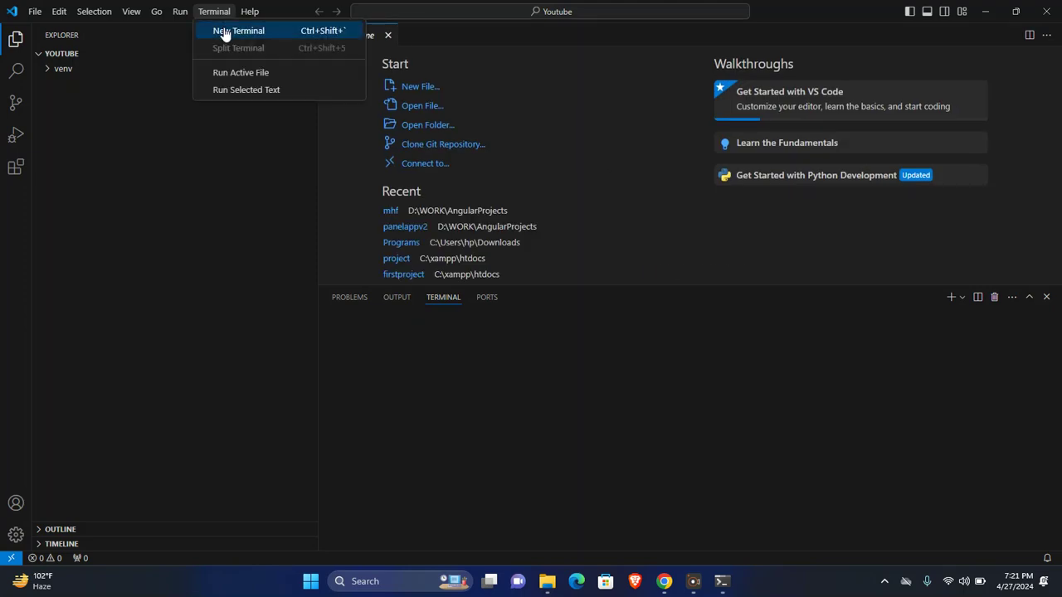
click(239, 30)
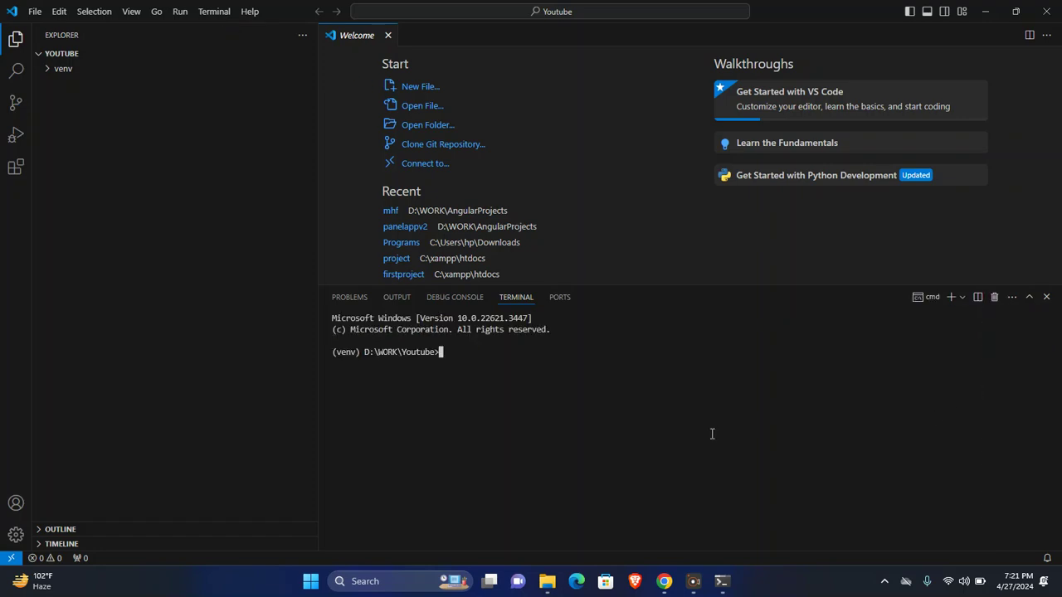
mouse_move(488, 402)
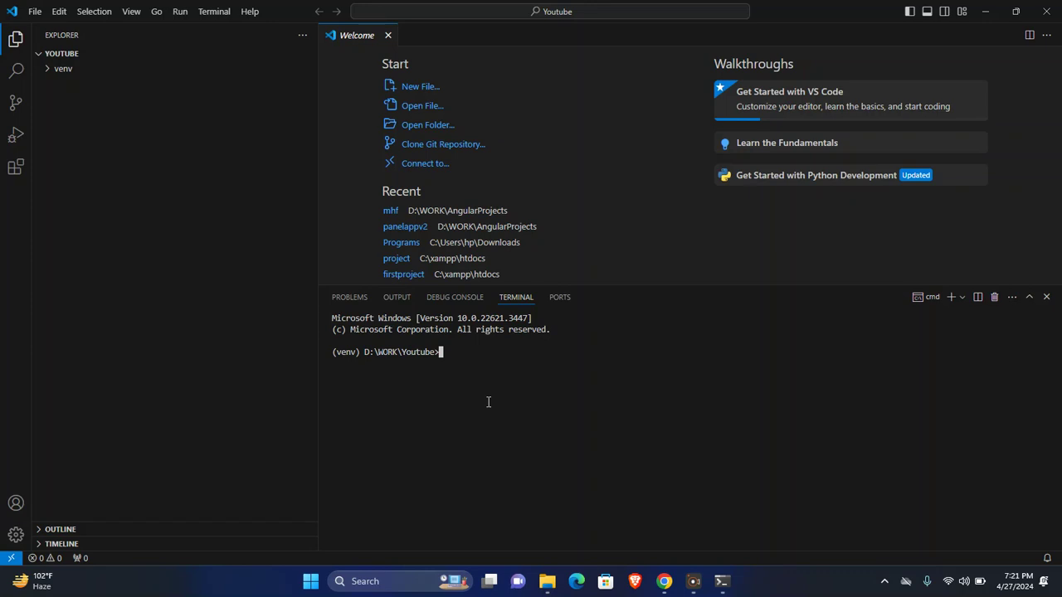
text(pip install)
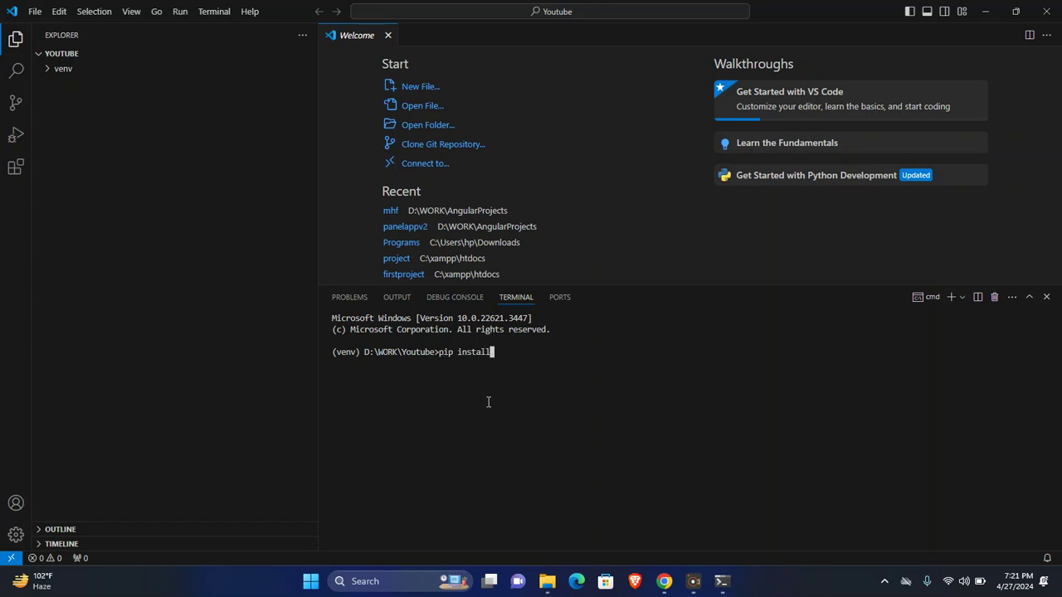
text(pandas)
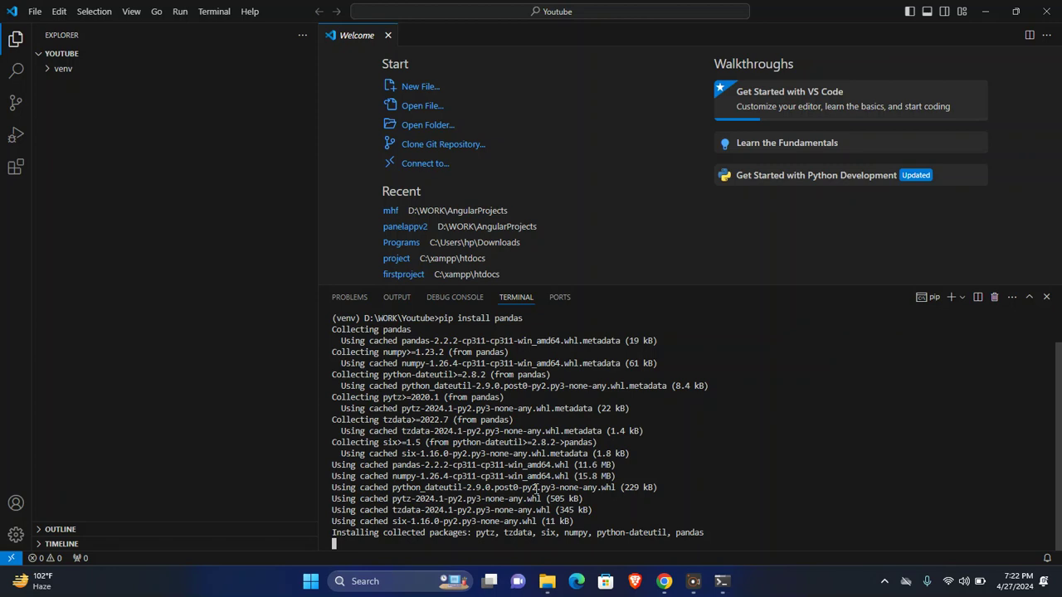
mouse_move(581, 554)
text(py)
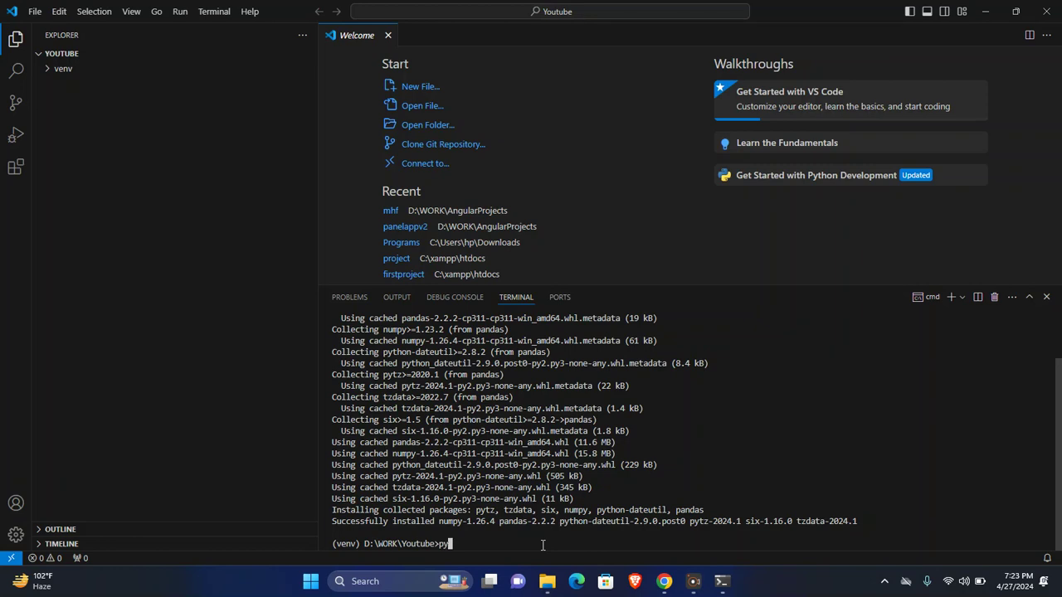
Start python, import pandas as pd and query pd.__version__ in the terminal.
text(thon)
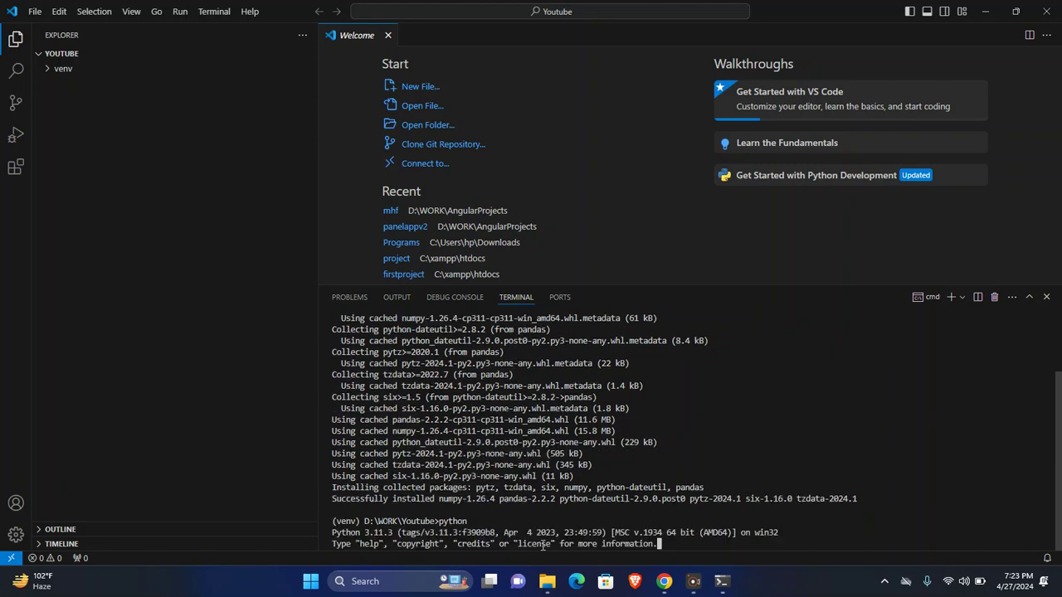
text(import)
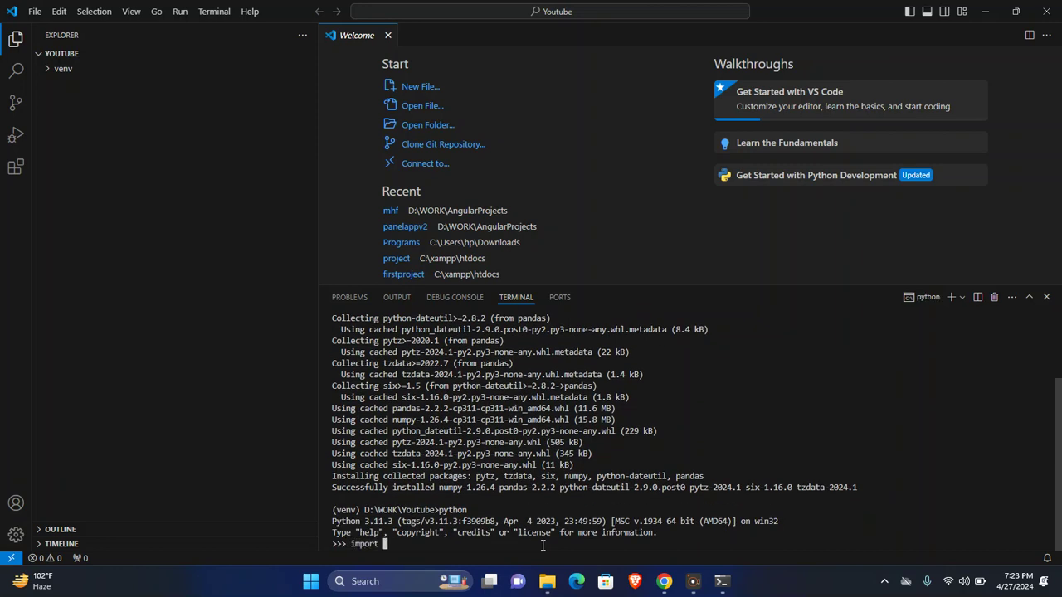
text(pandas as)
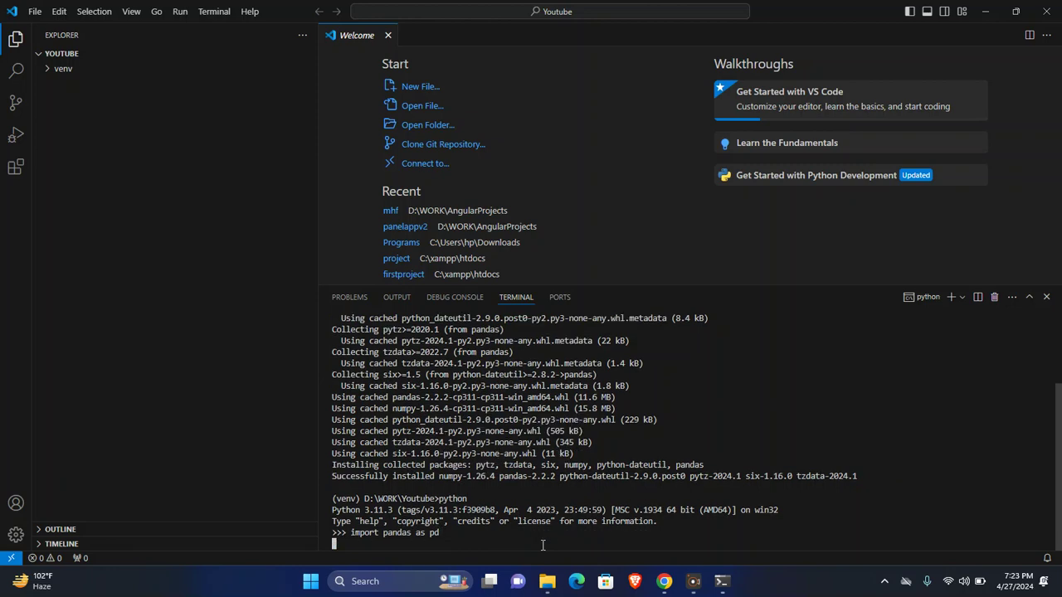
text(pd)
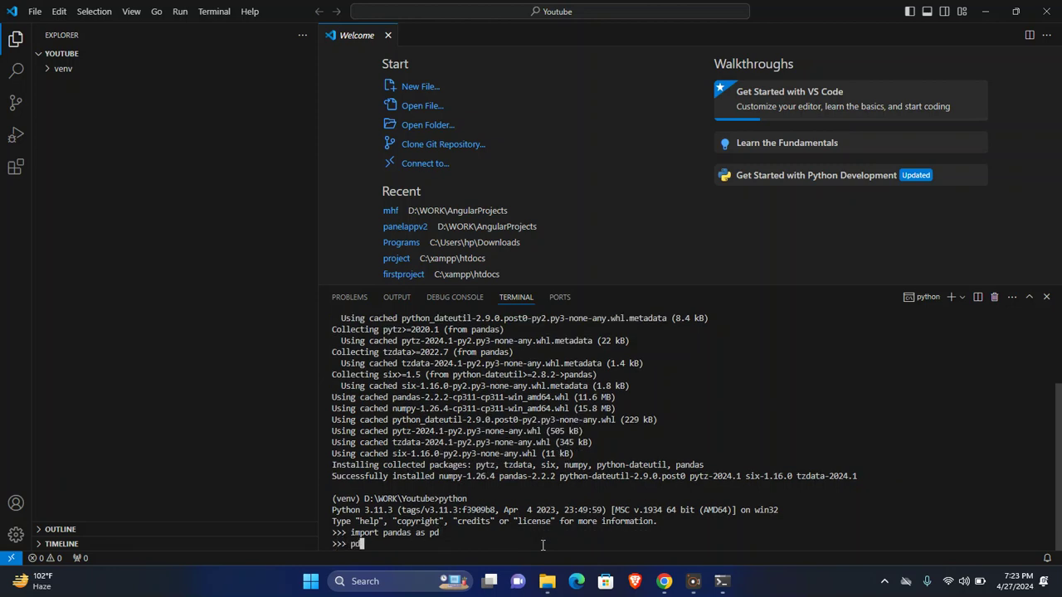
text(.__ve)
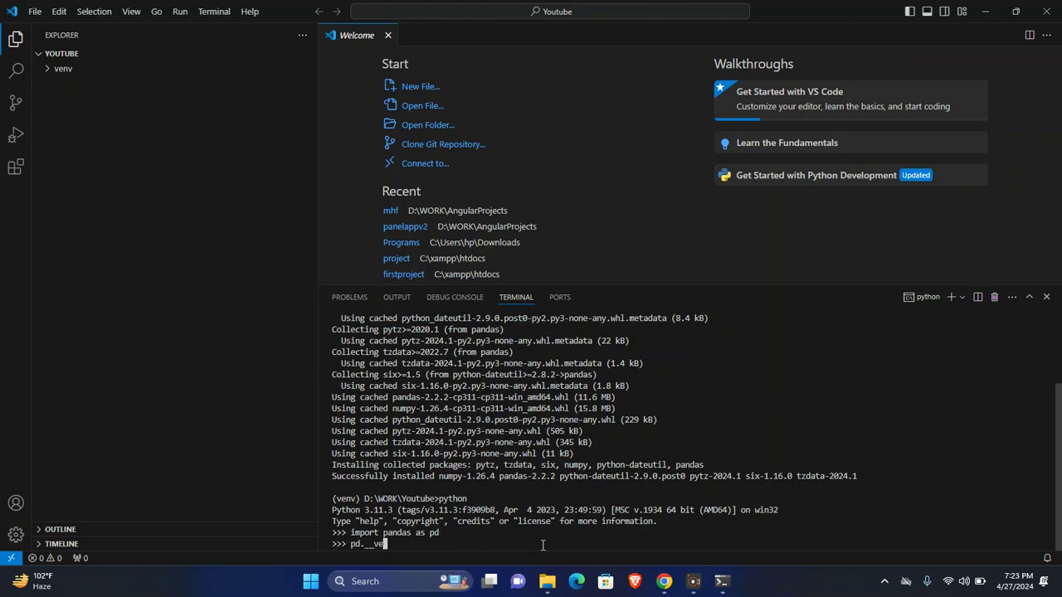
text(rsion__)
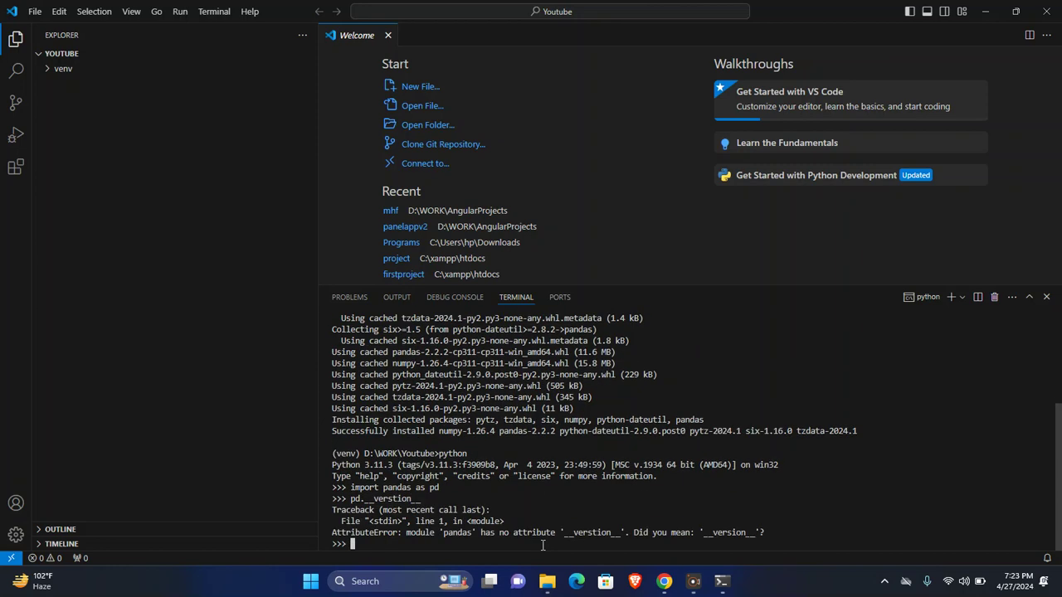
text(pd.__version__)
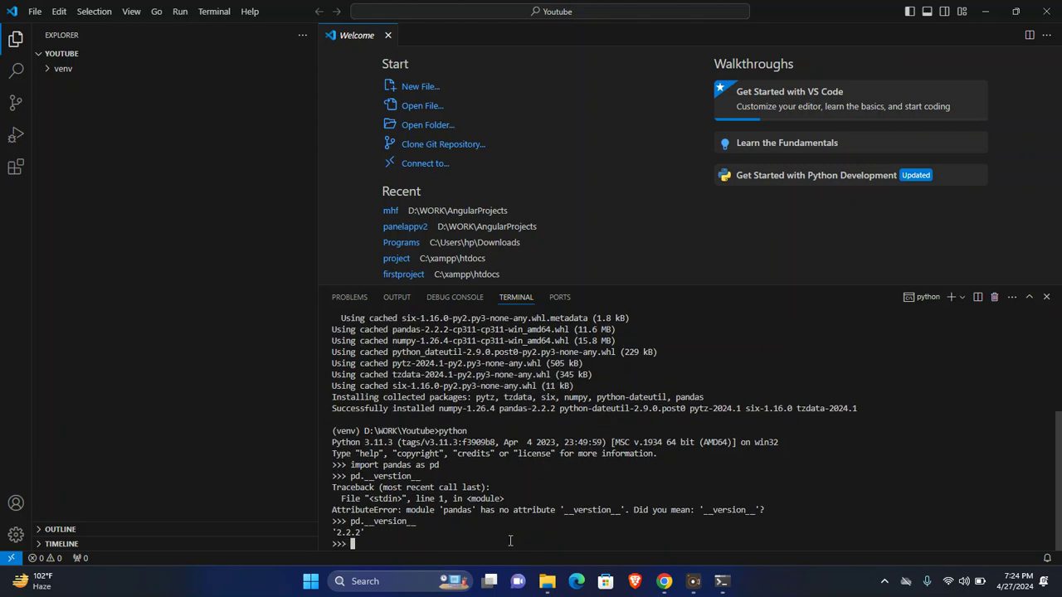
Highlight the reported version 2.2.2 and exit the interpreter.
double_click(348, 531)
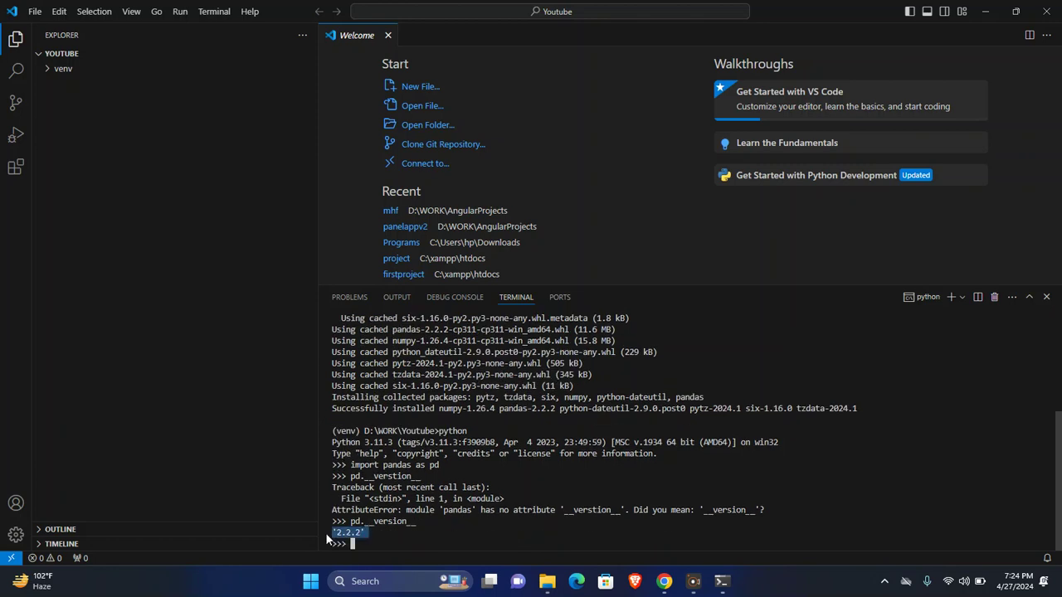
text(exit()
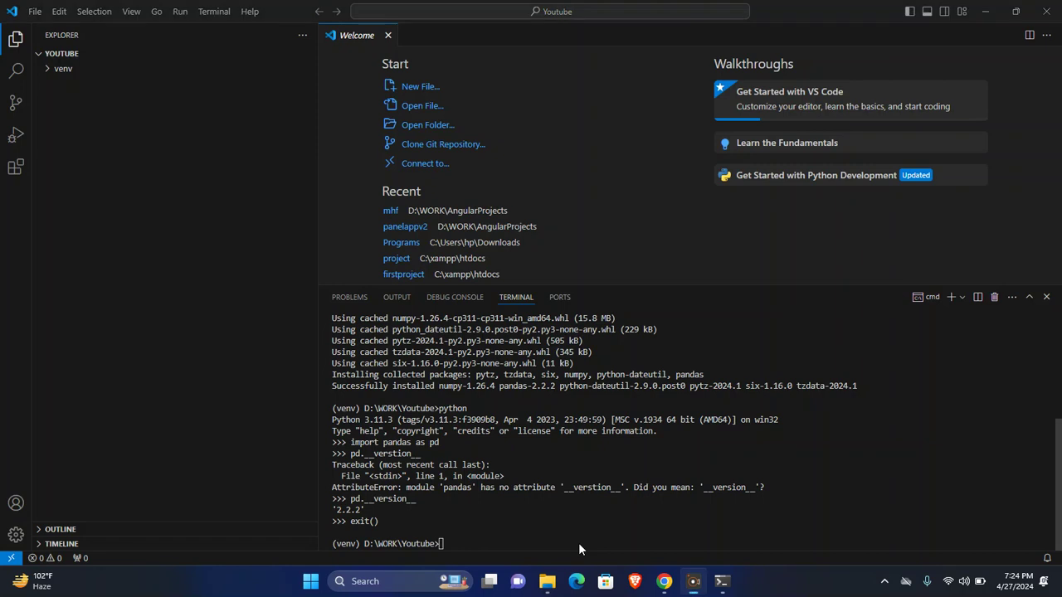
mouse_move(215, 96)
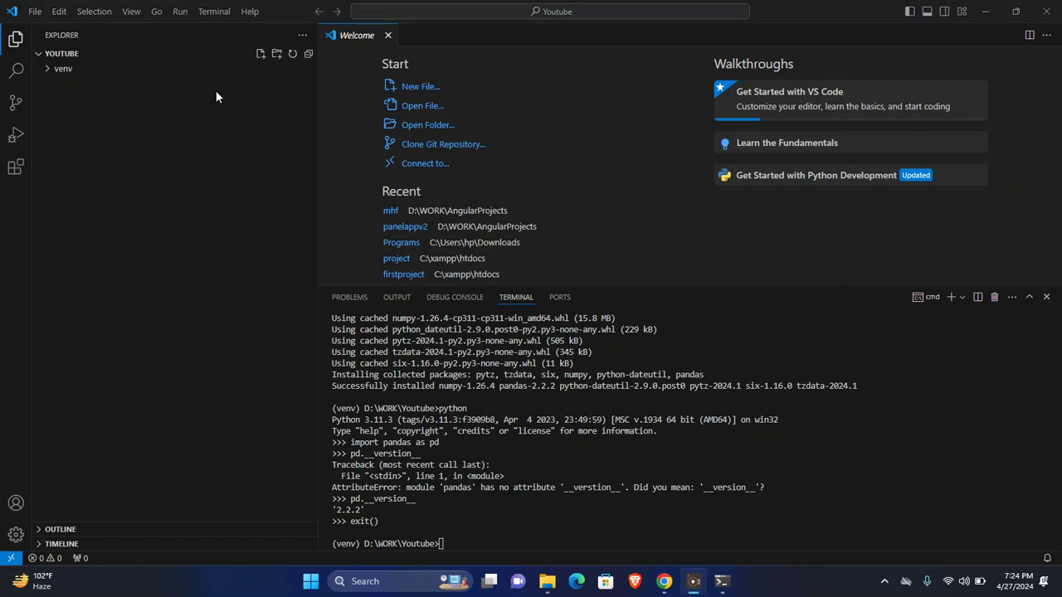
Create app.py in the project and add 'import pandas as pd'.
click(261, 53)
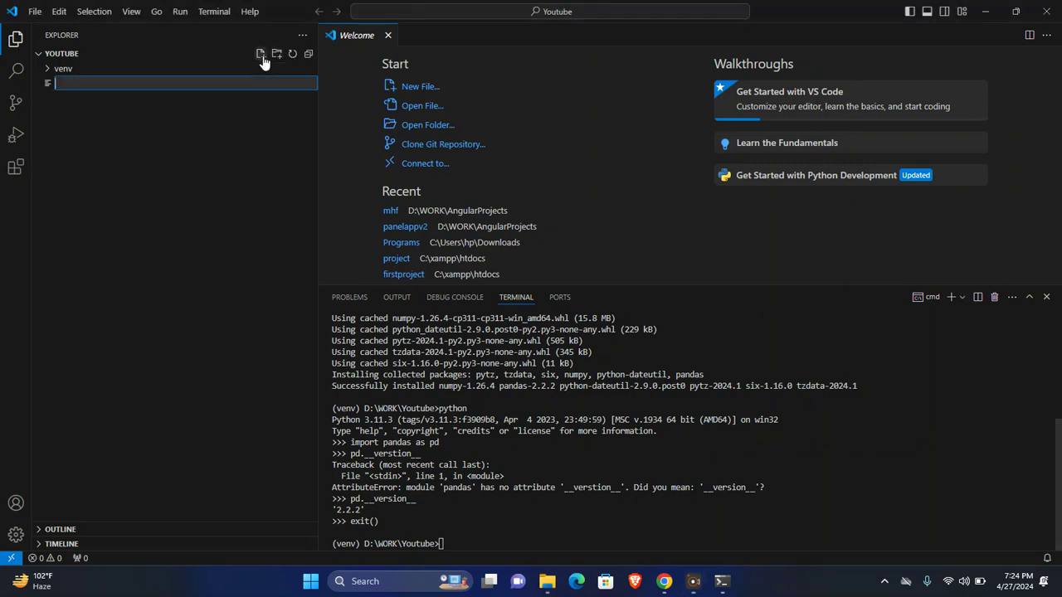
text(app)
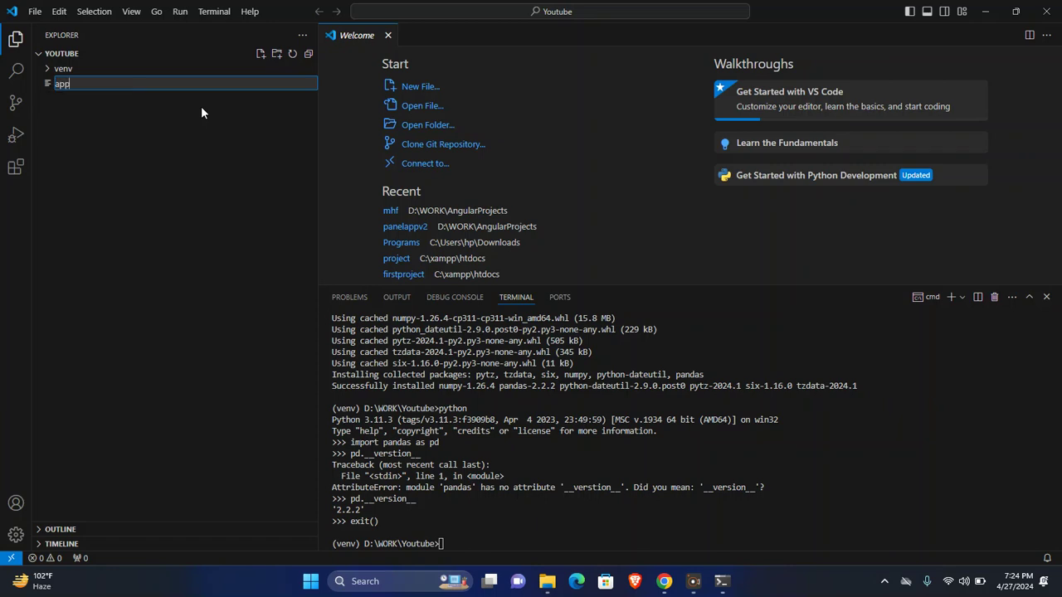
key(Escape)
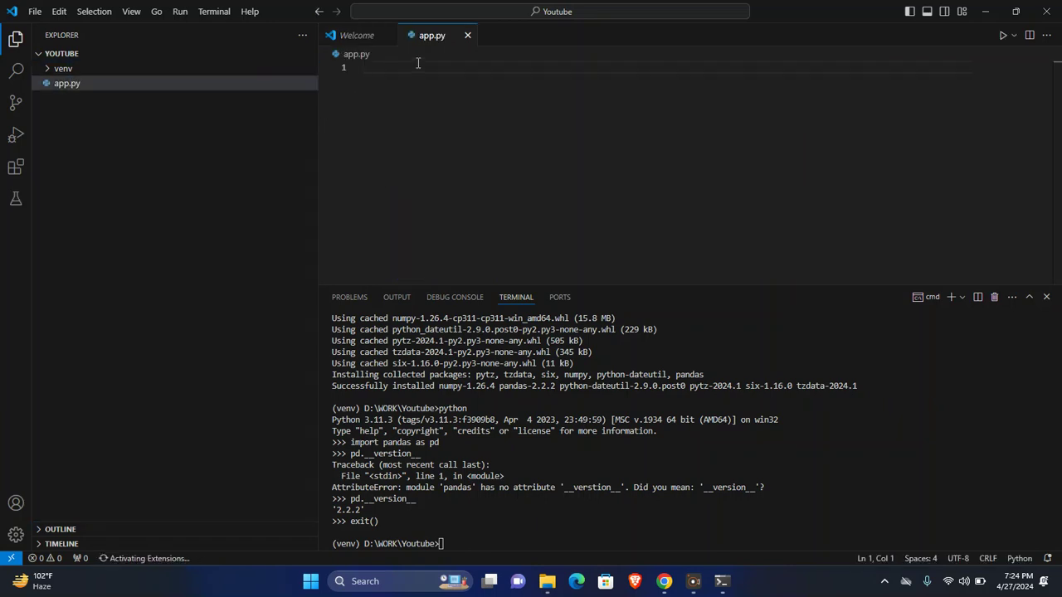
text(improt)
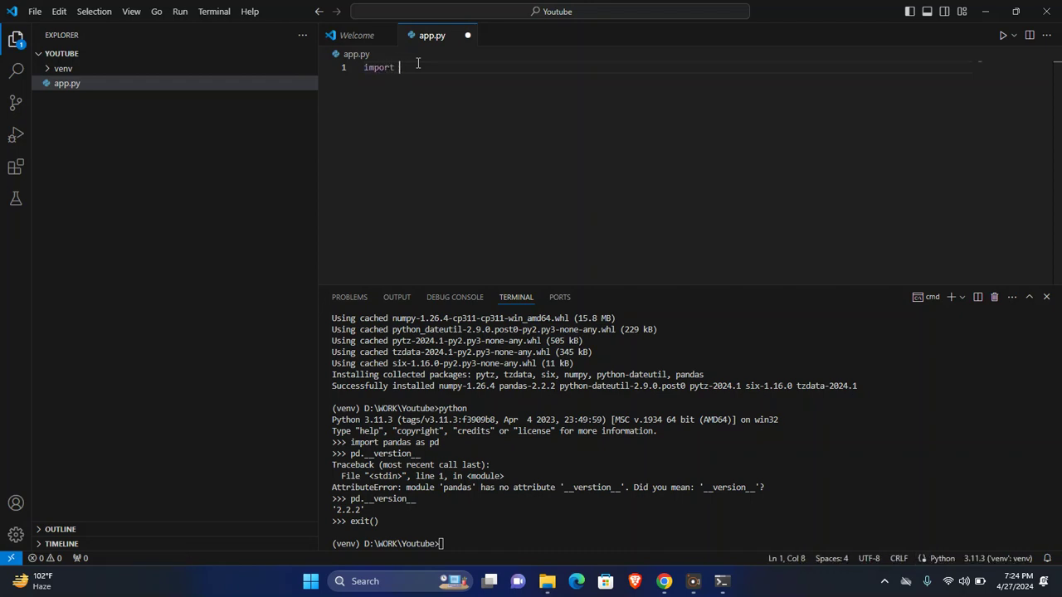
text(pandas)
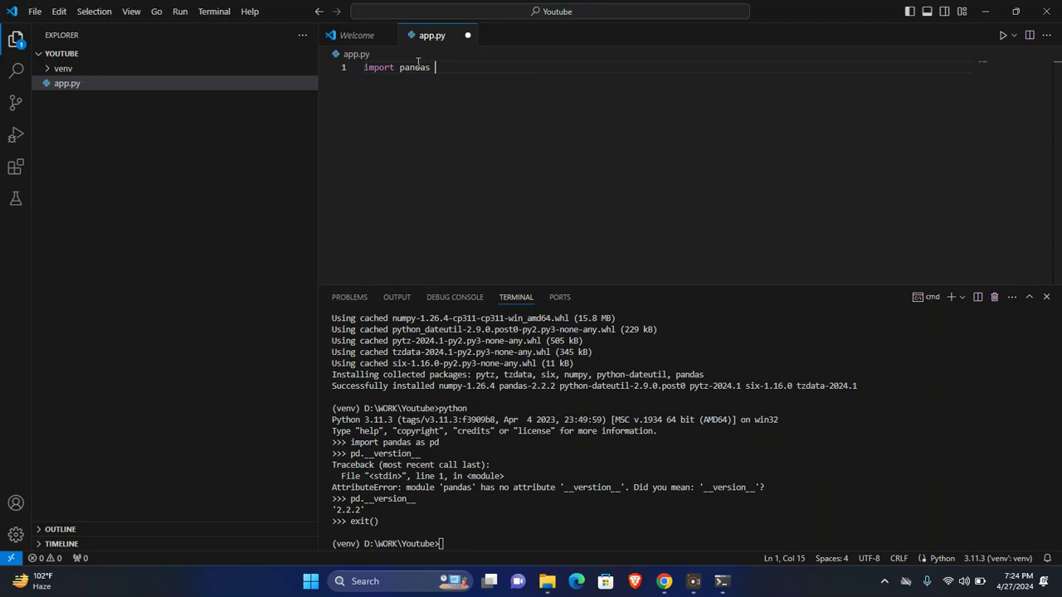
text(as)
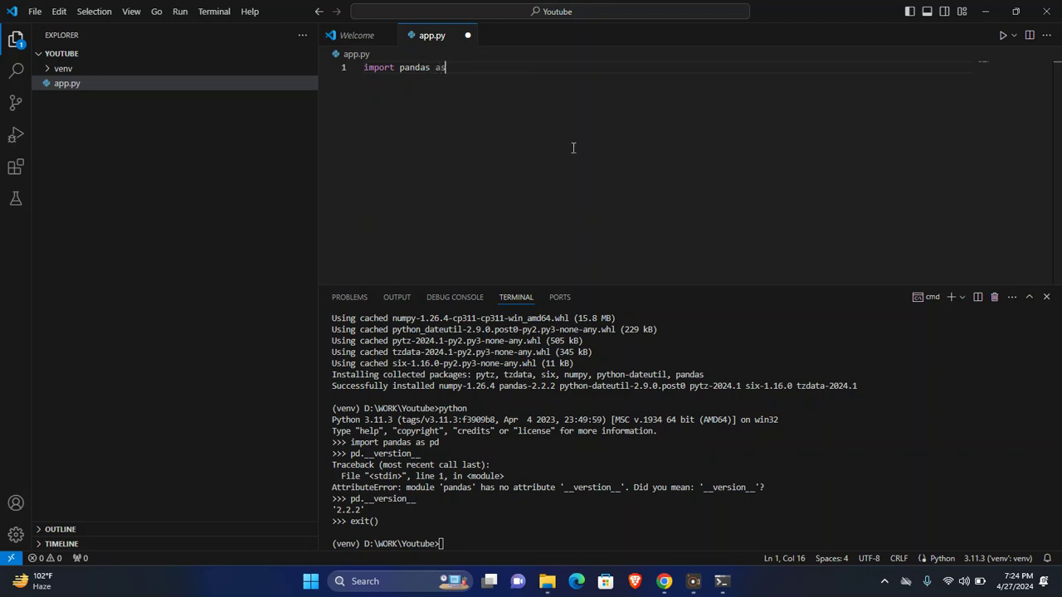
text(pd)
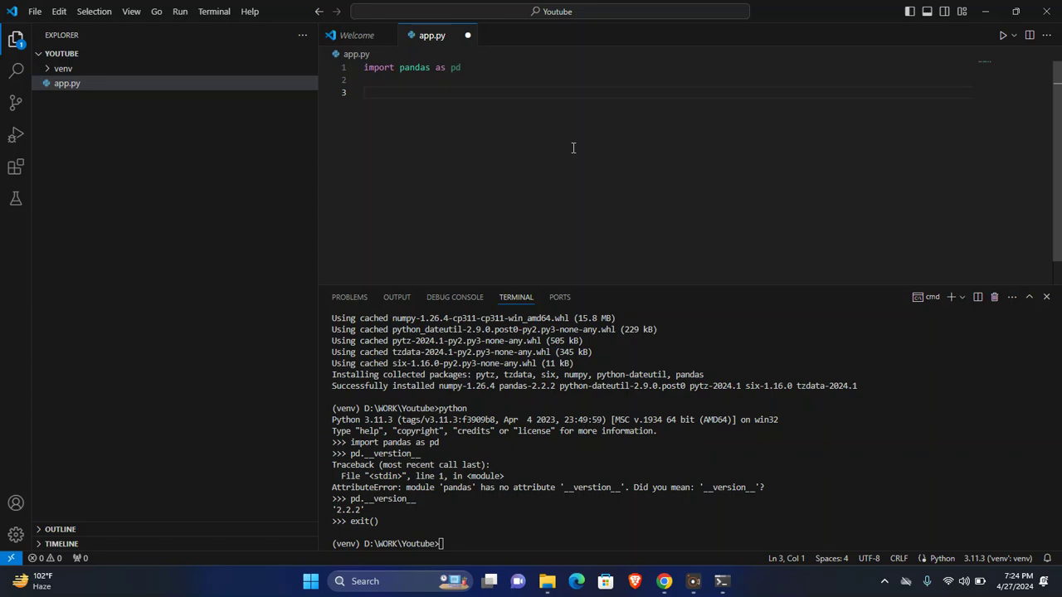
Define data dict with name ['Rehan', 'Romy'] and rollno [1, 2].
text(data =)
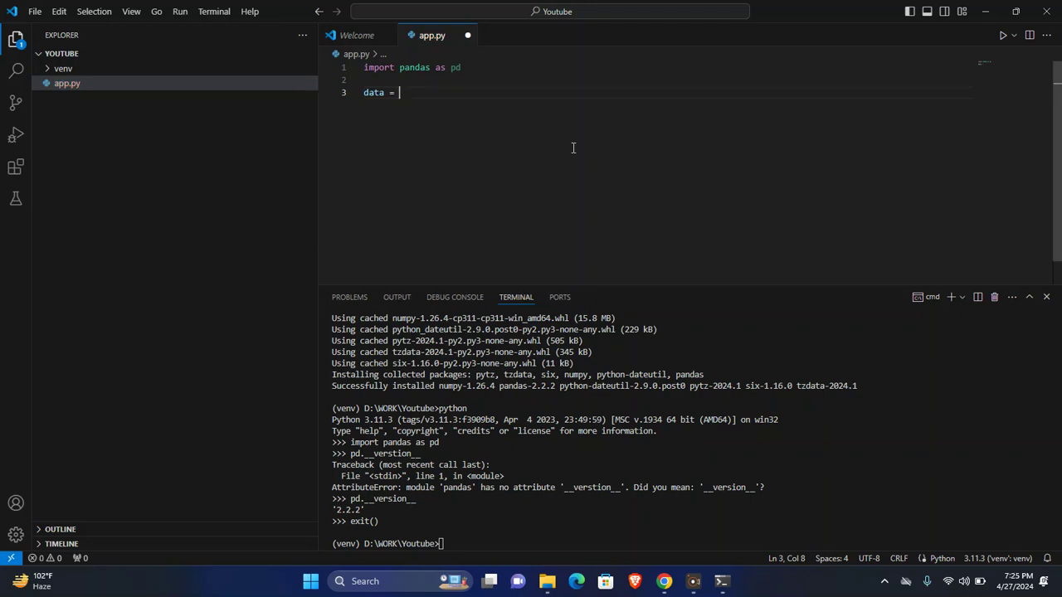
text({)
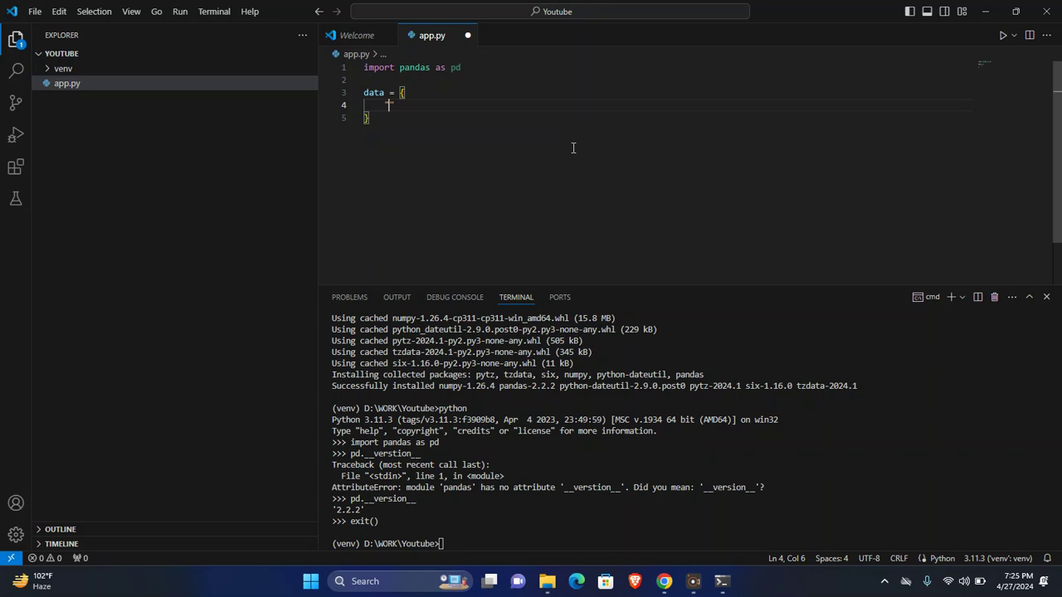
text("name")
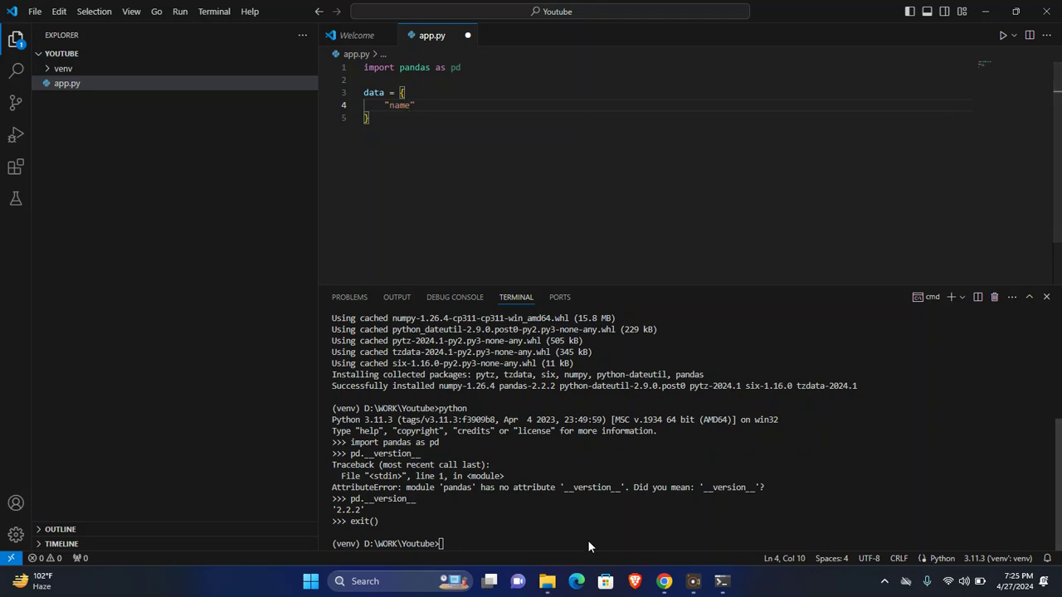
mouse_move(538, 235)
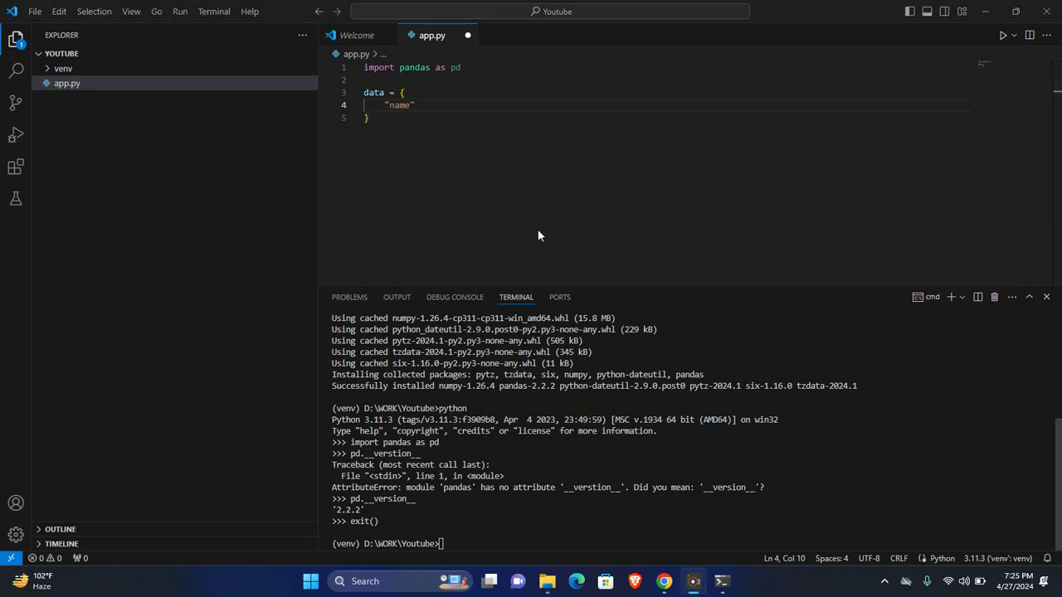
text(:)
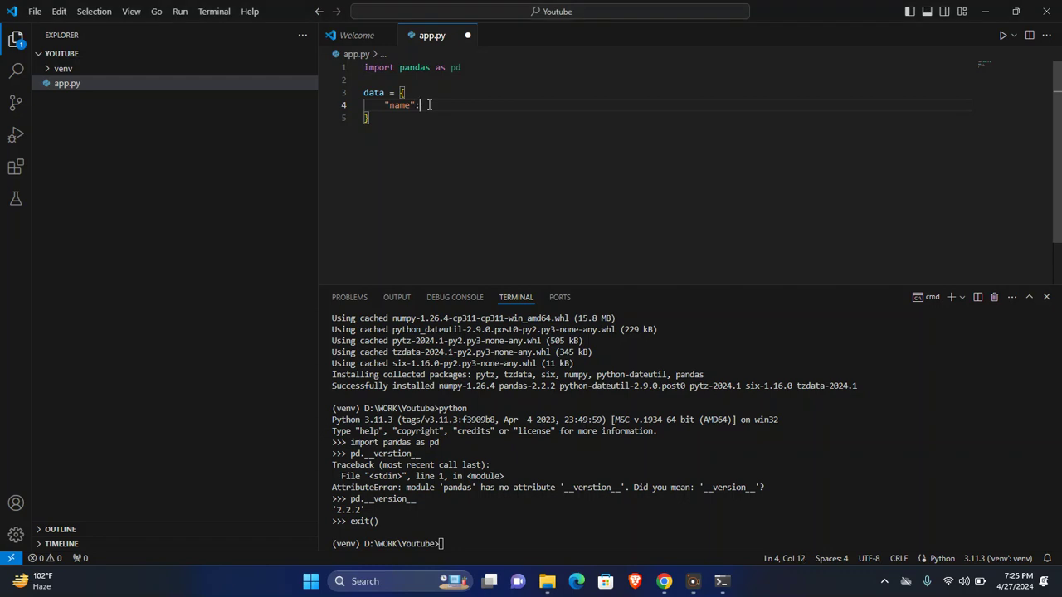
text([)
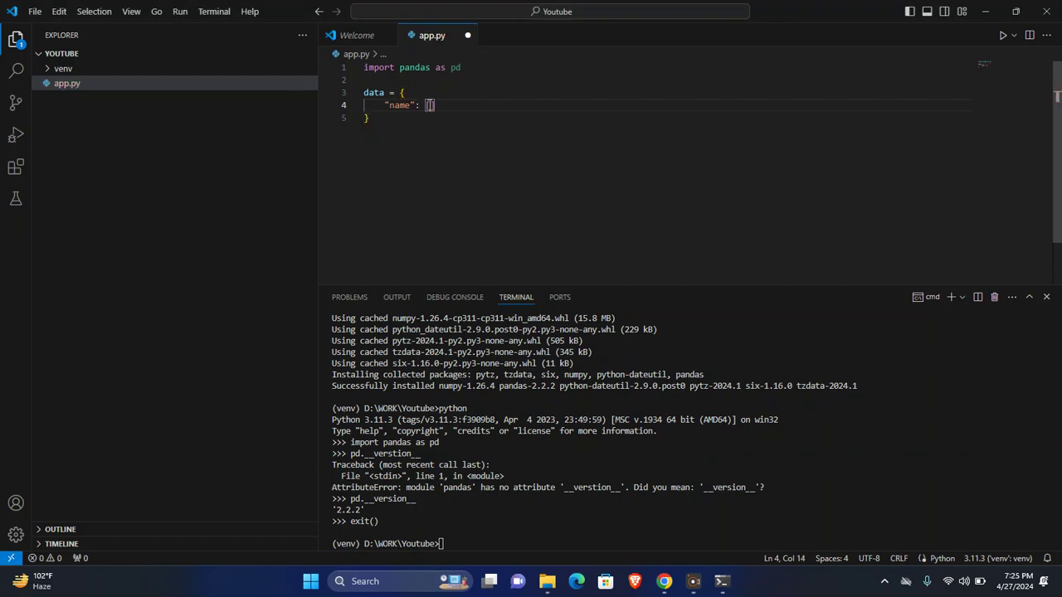
text("Rehan")
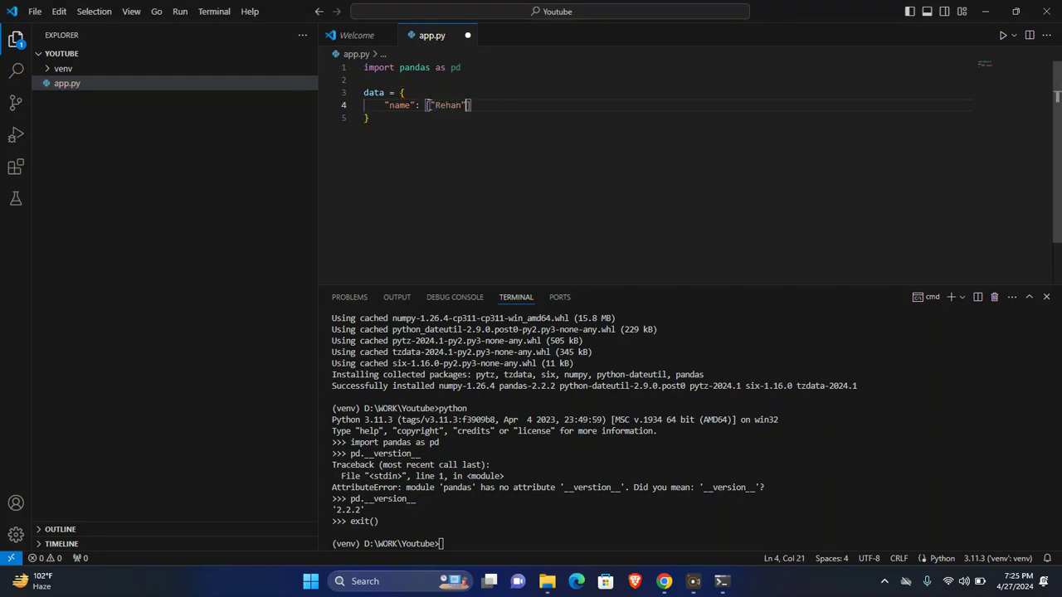
text(, "Romy")
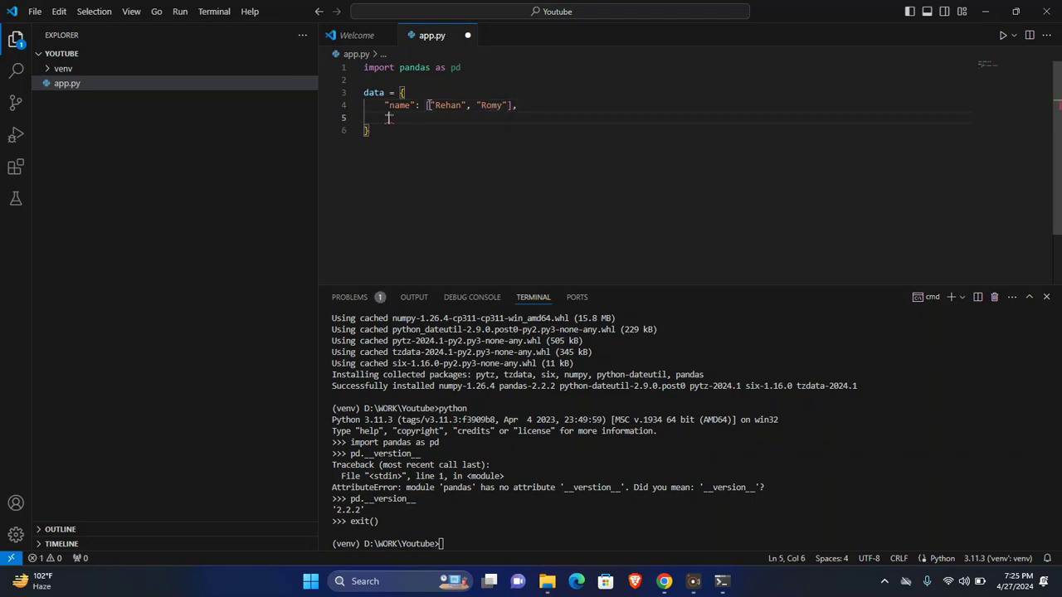
text("rollno":)
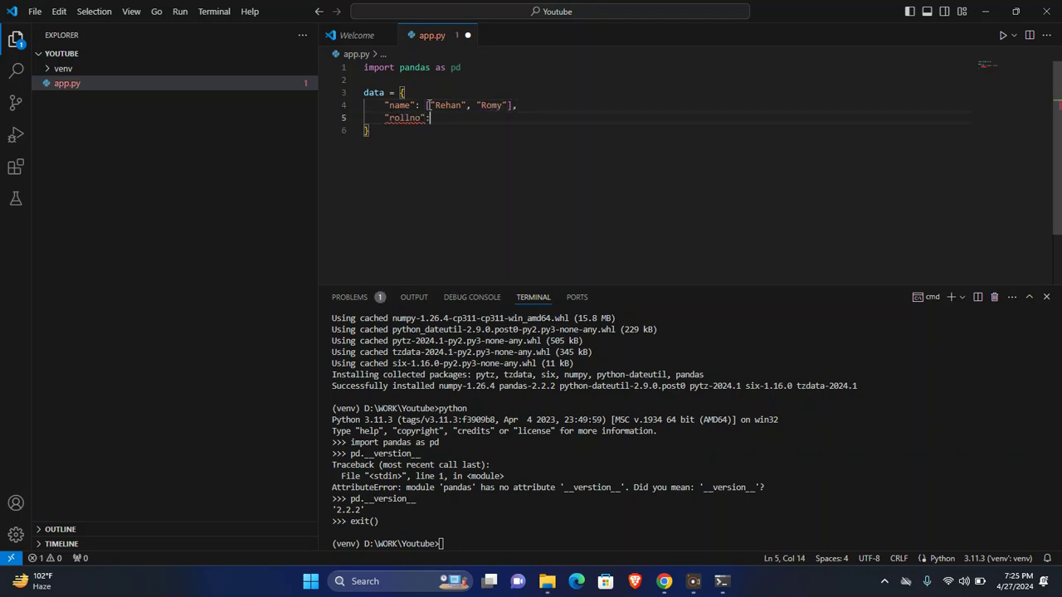
text([1, 2])
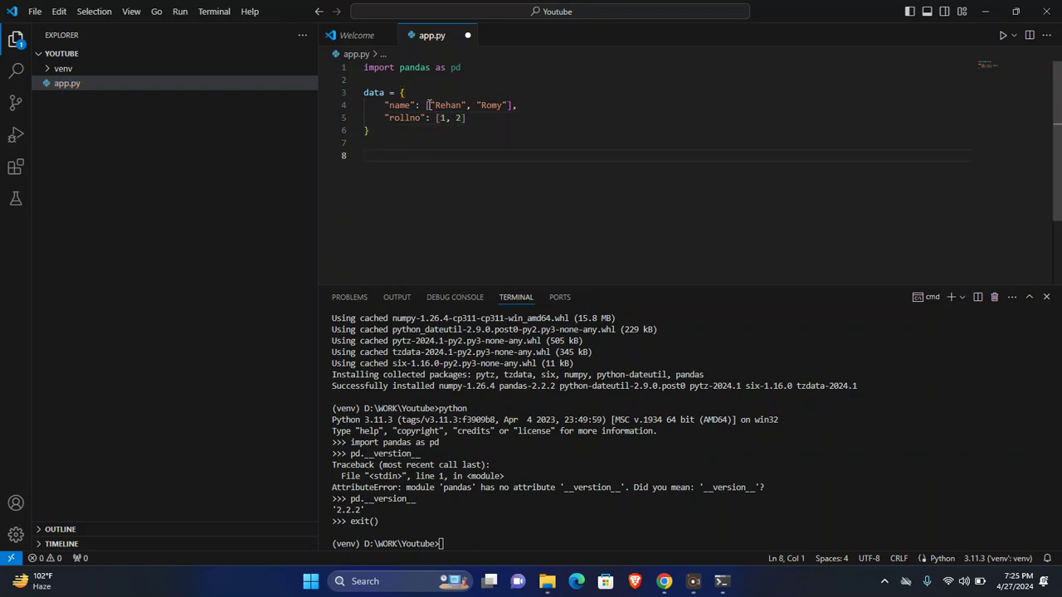
Build the DataFrame with df = pd.DataFrame(data).
text(df)
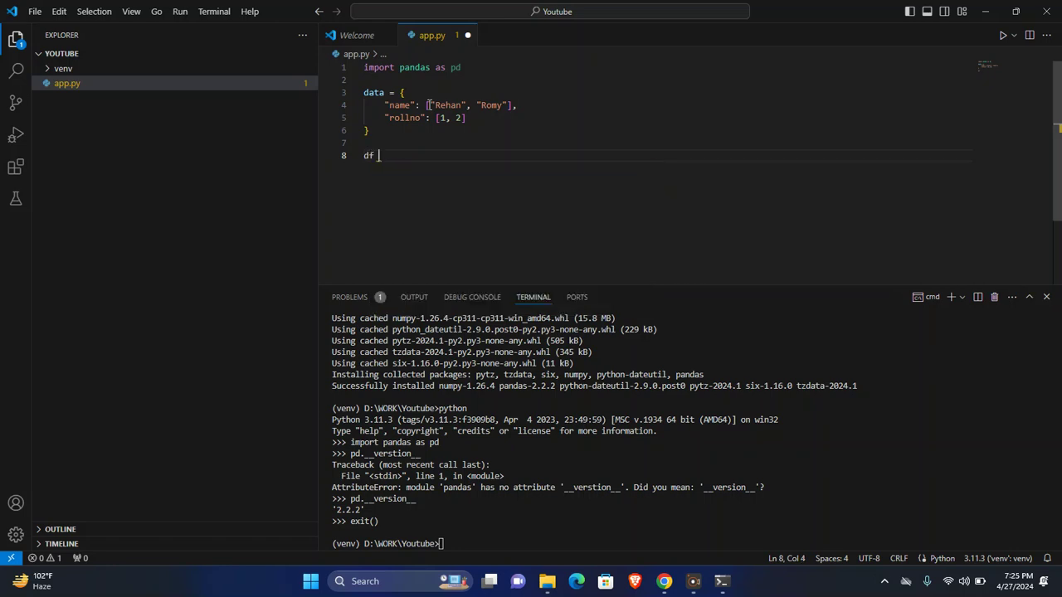
text(=)
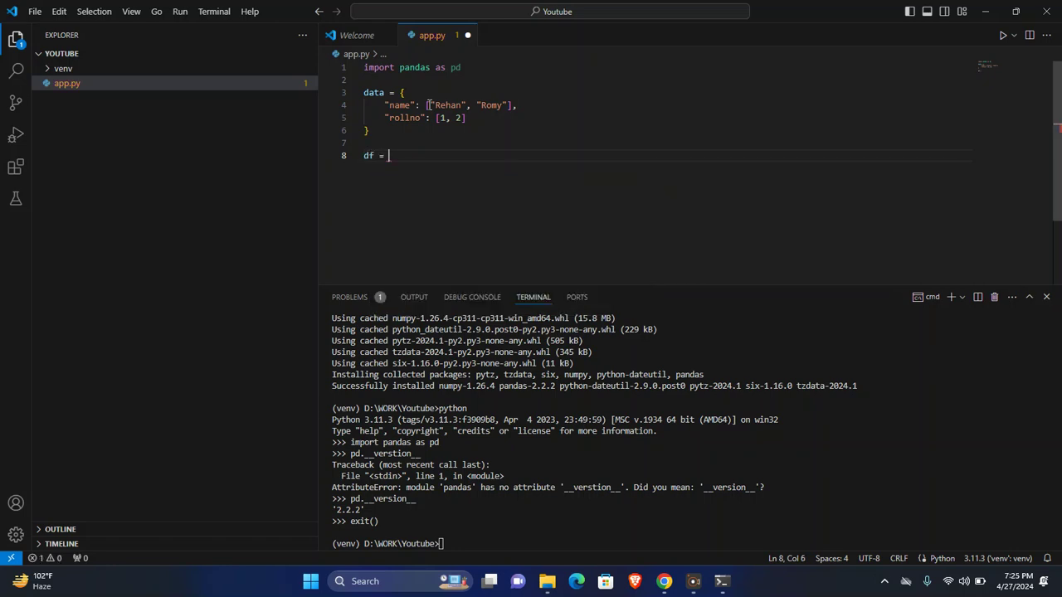
text(pd.)
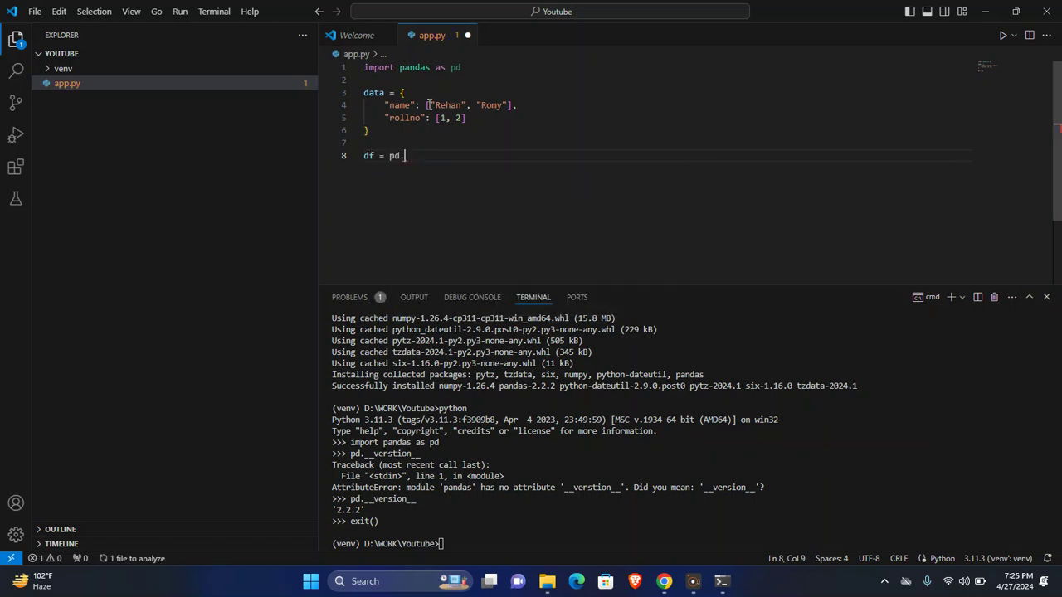
text(DataM)
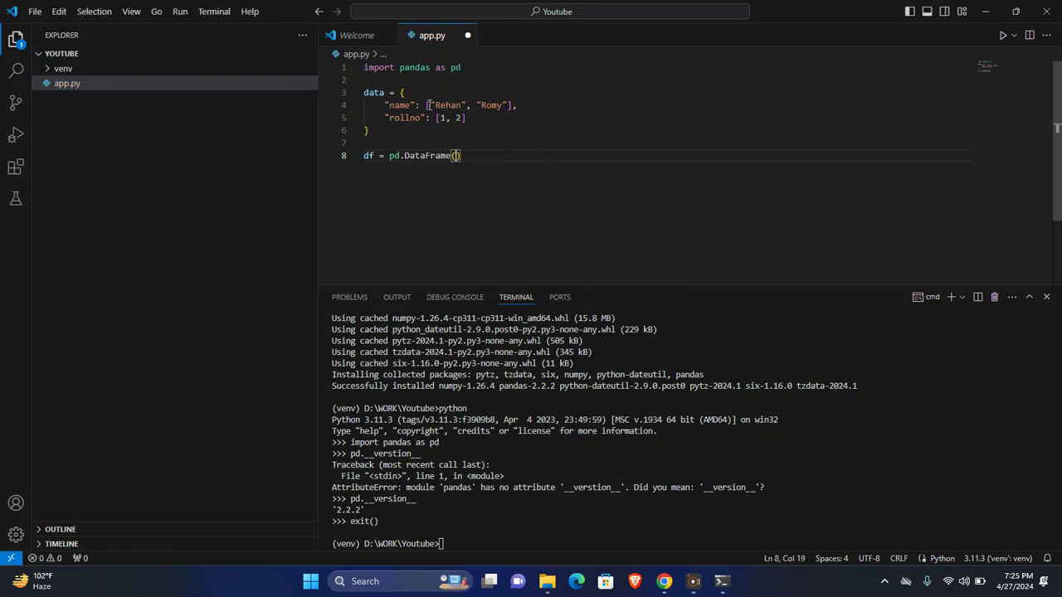
text(data)
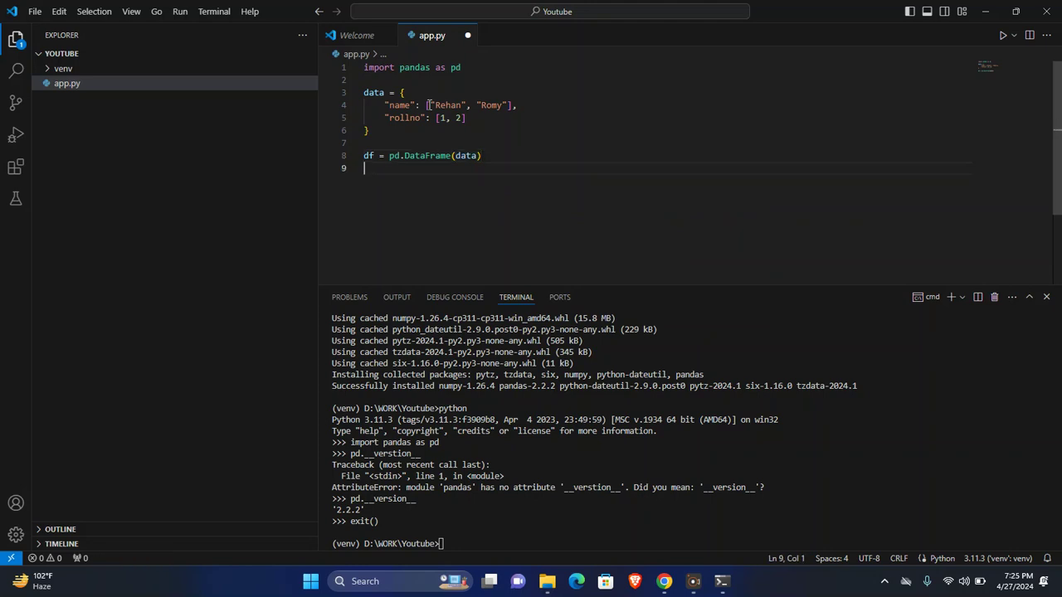
Add print(df) and run python app.py so the DataFrame prints in the terminal.
text(print)
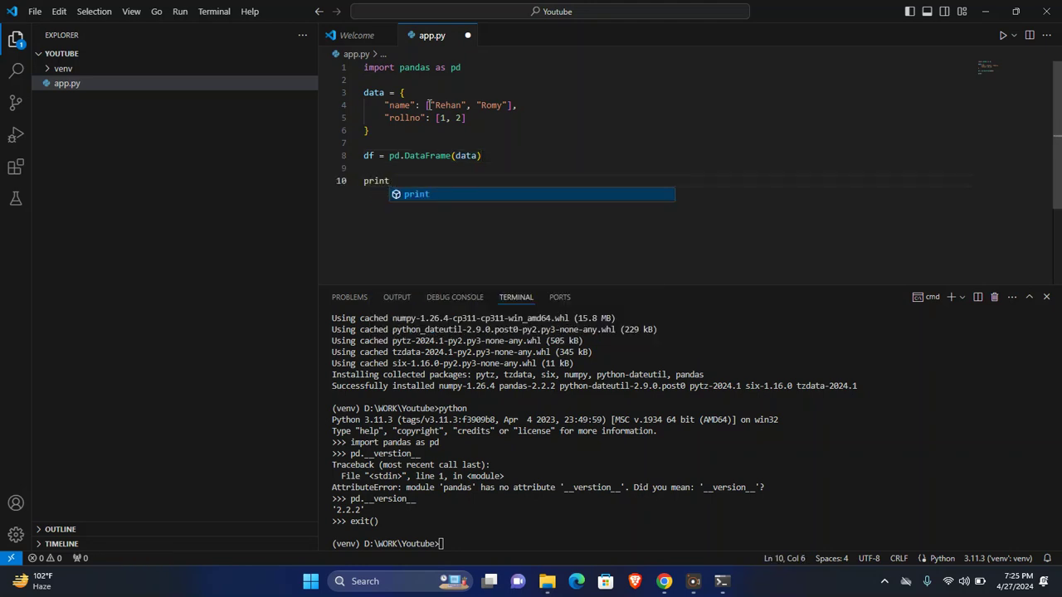
text((df))
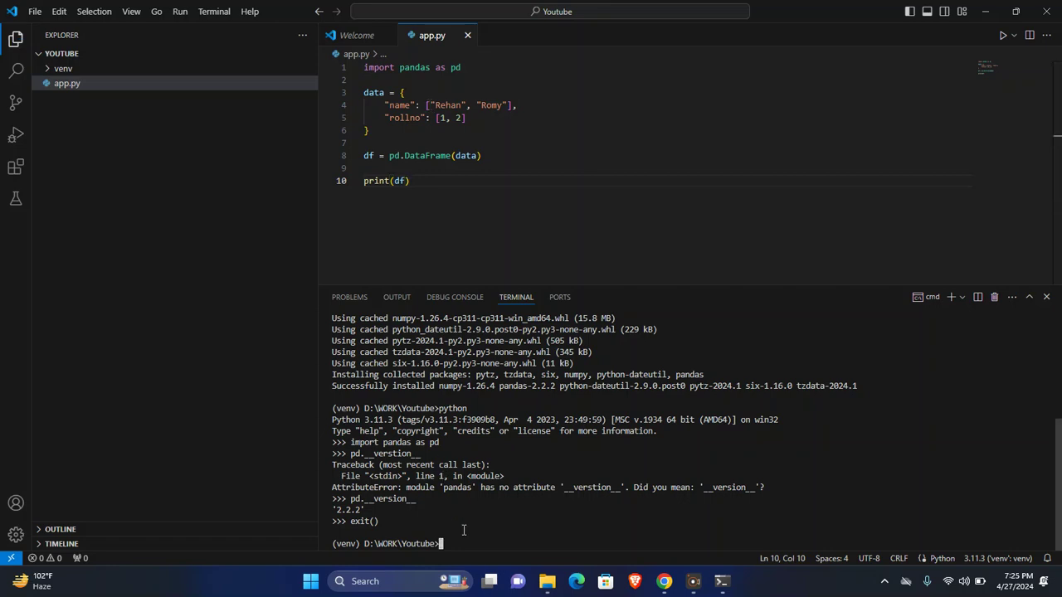
text(python a)
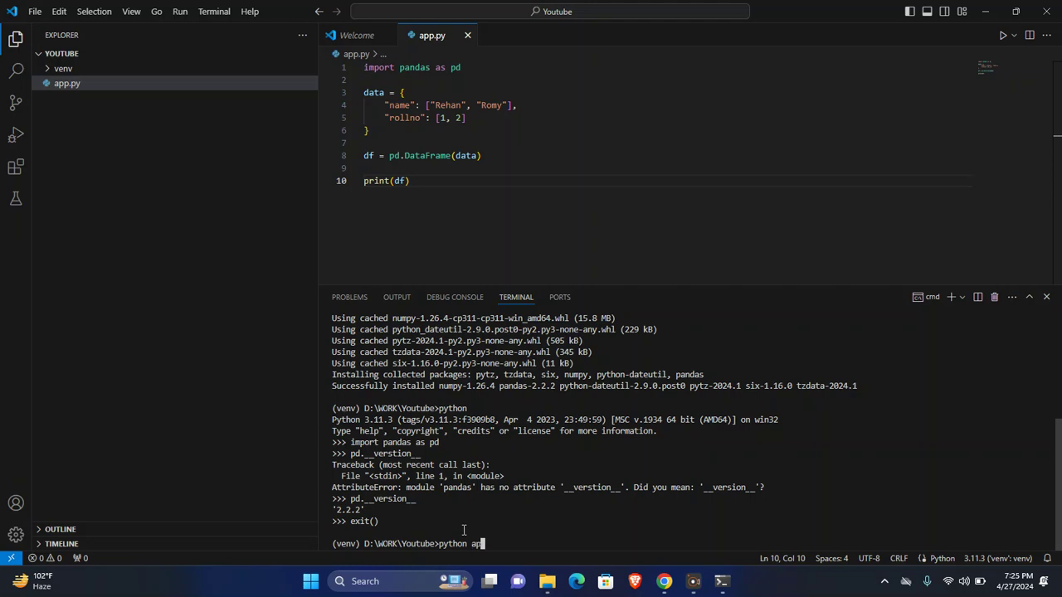
text(p.py)
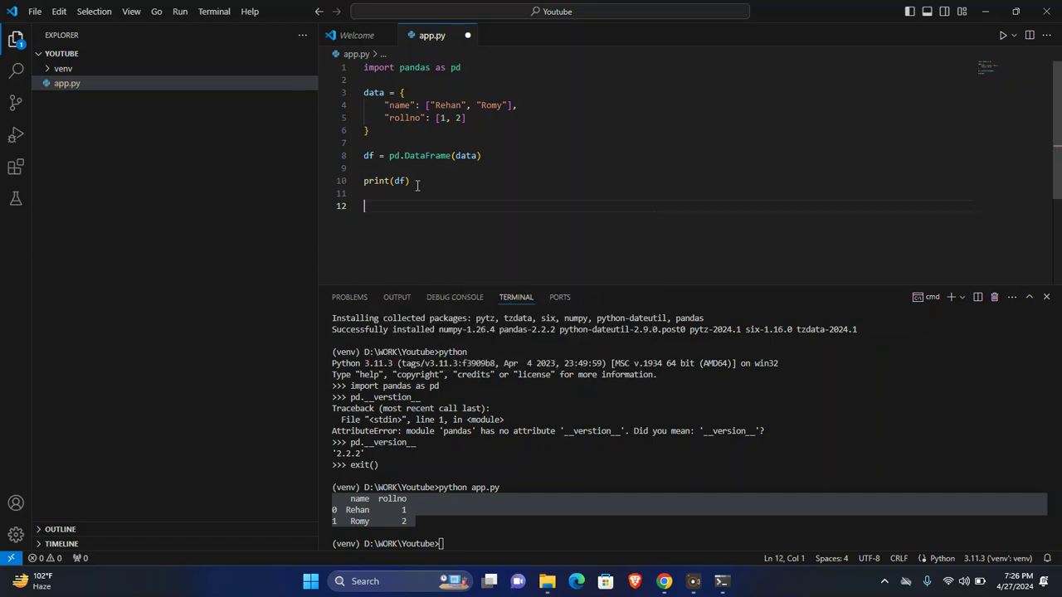
Add df.to_csv("data.csv", index=True) and run app.py to produce data.csv.
text(df.to)
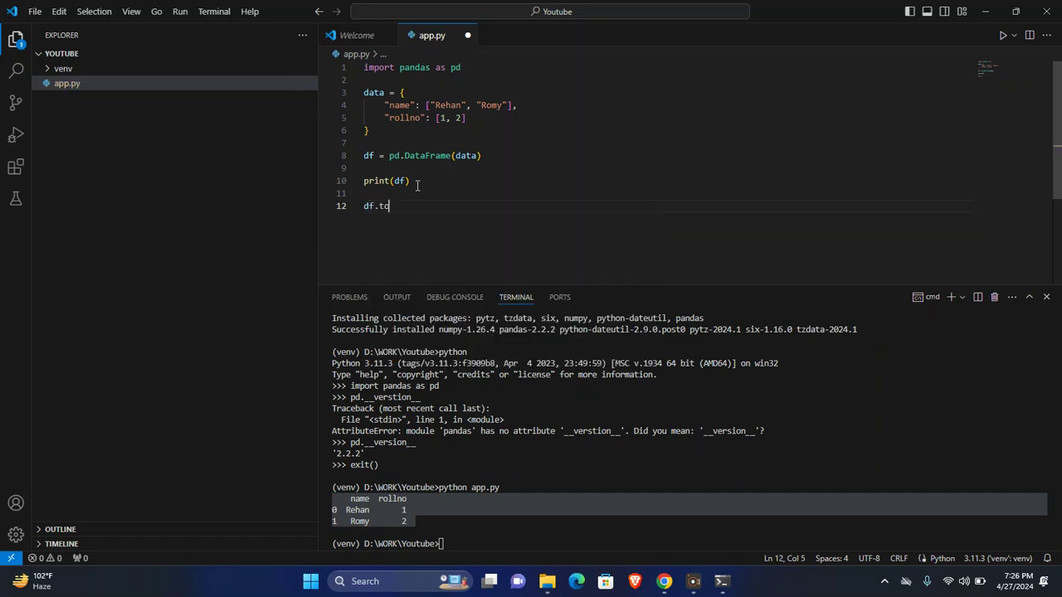
text(_s)
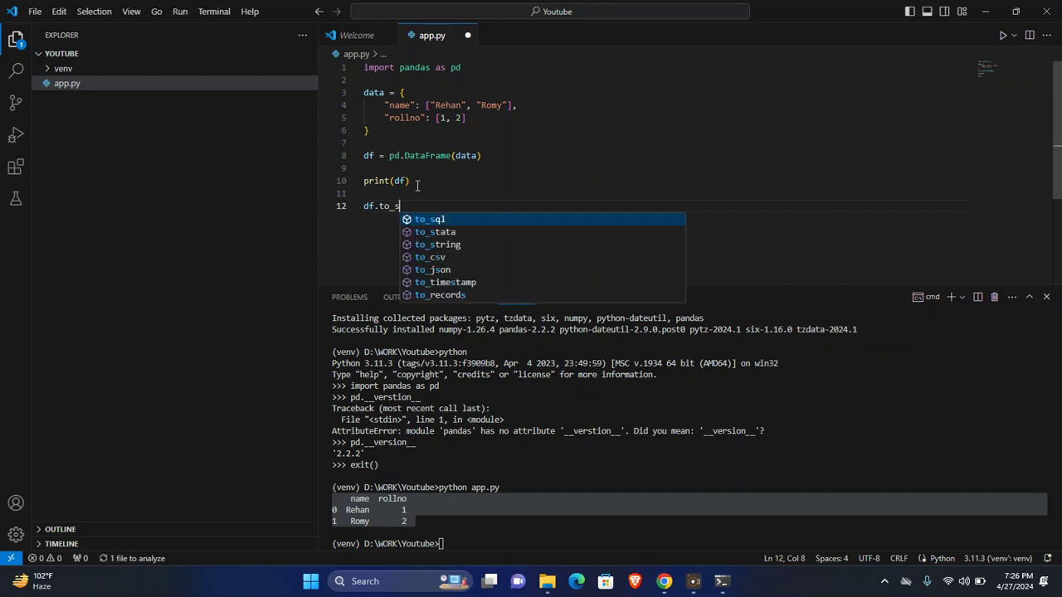
text(vsv)
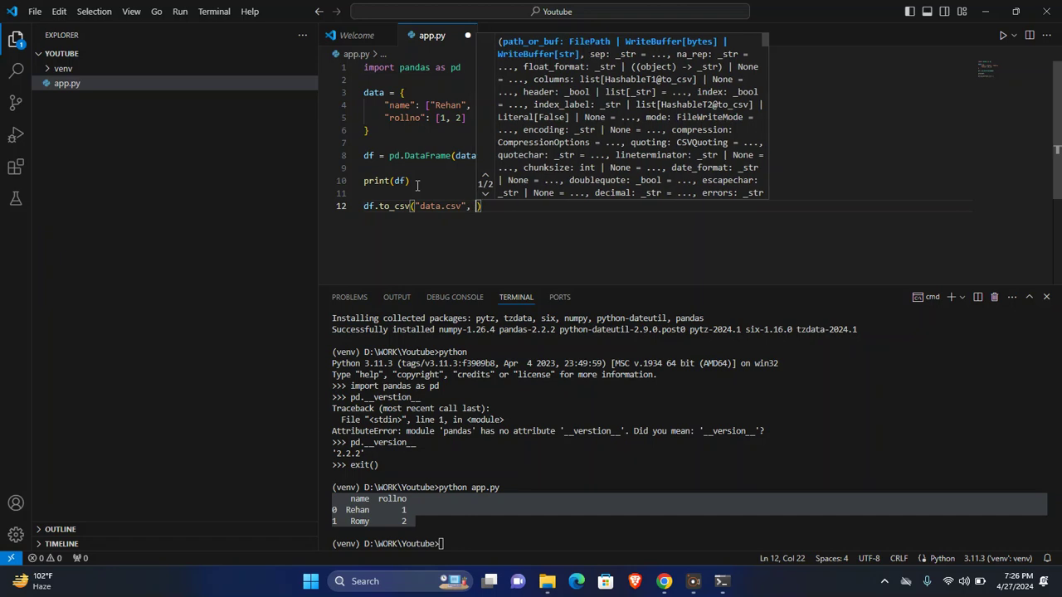
text(index=)
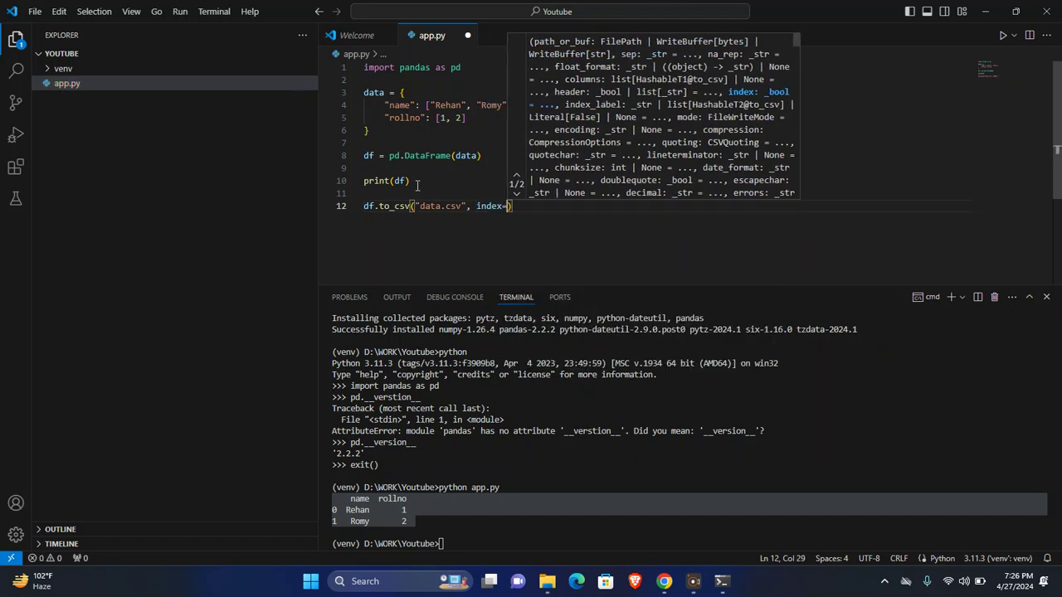
text(True)
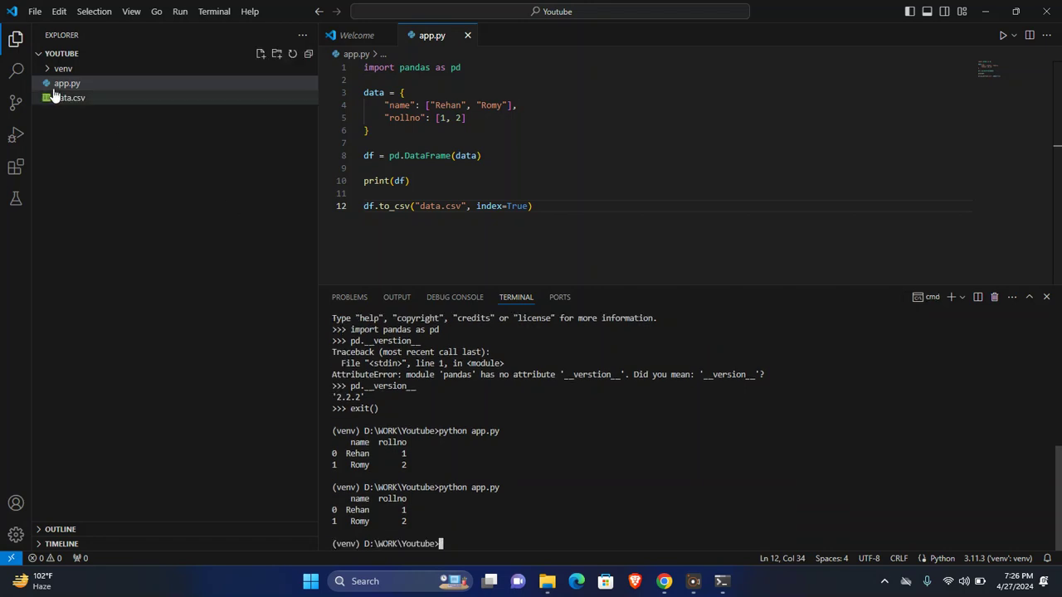
View data.csv with its index column, then return to app.py to edit the index value.
click(70, 96)
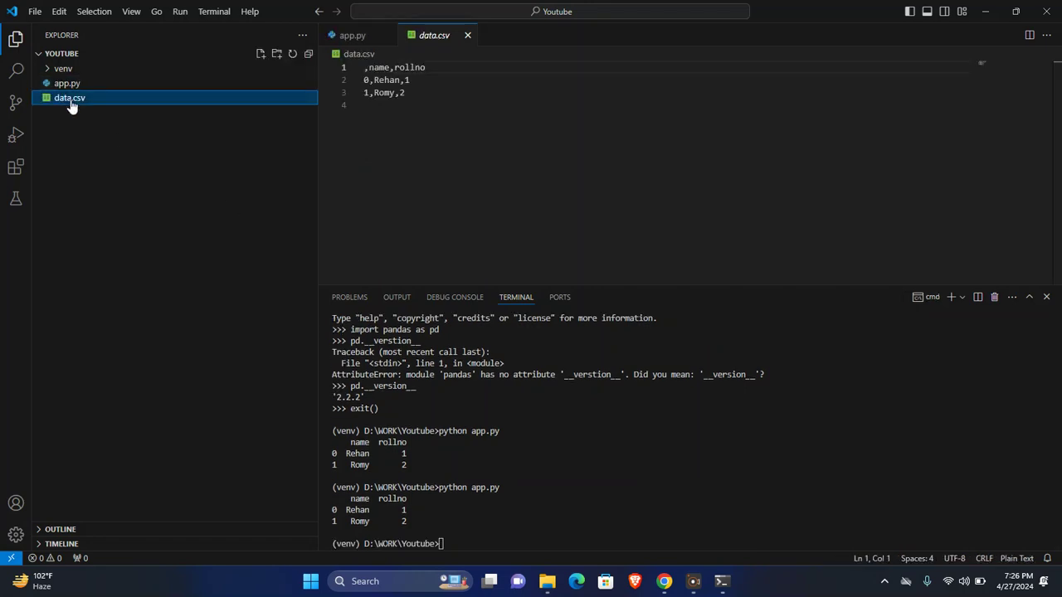
click(352, 35)
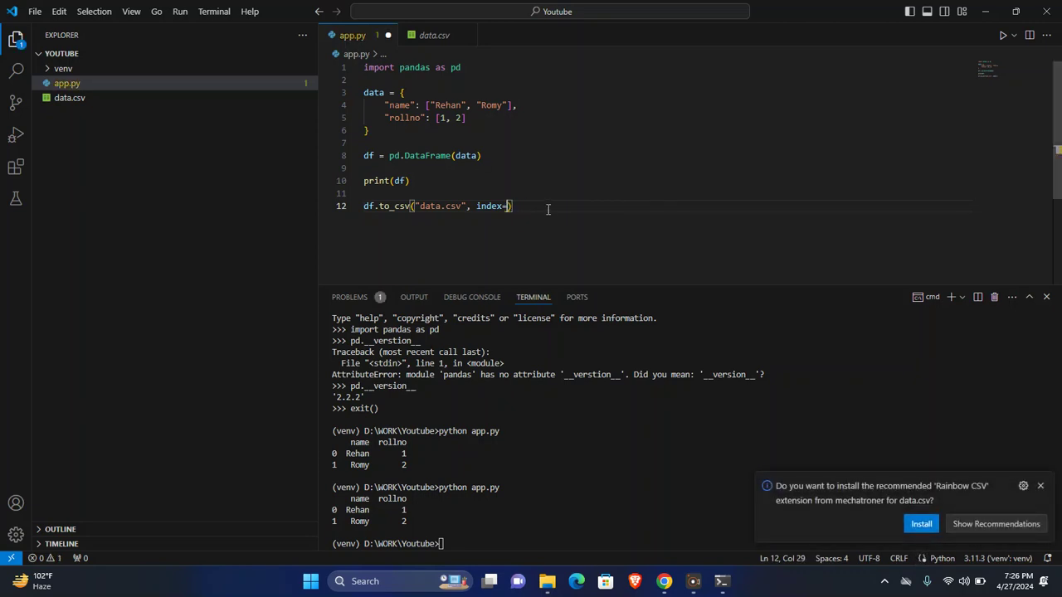
Set index=False, rerun and verify data.csv holds only name,rollno rows.
text(False)
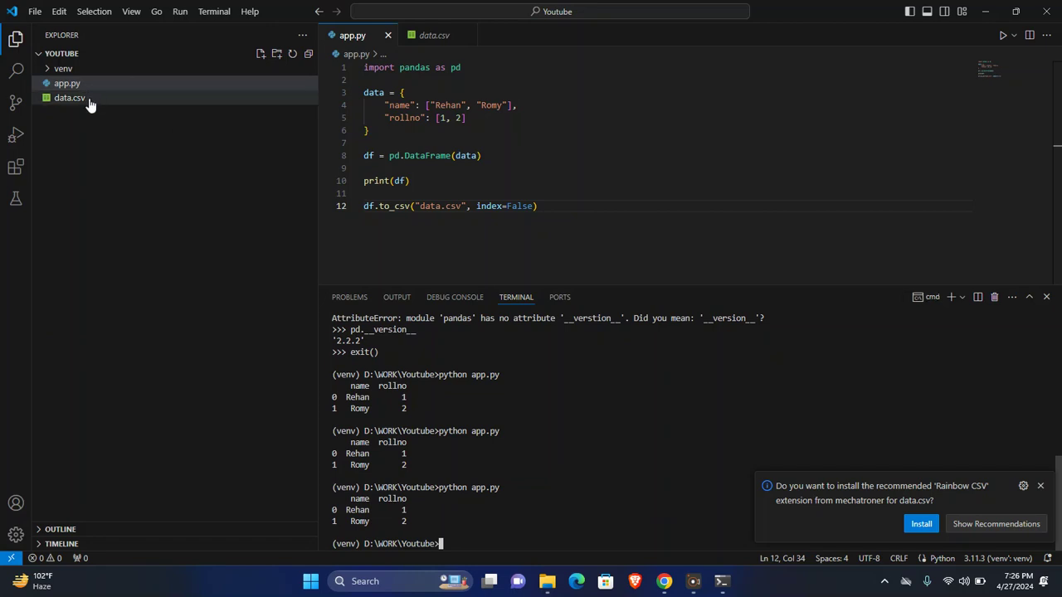
click(70, 98)
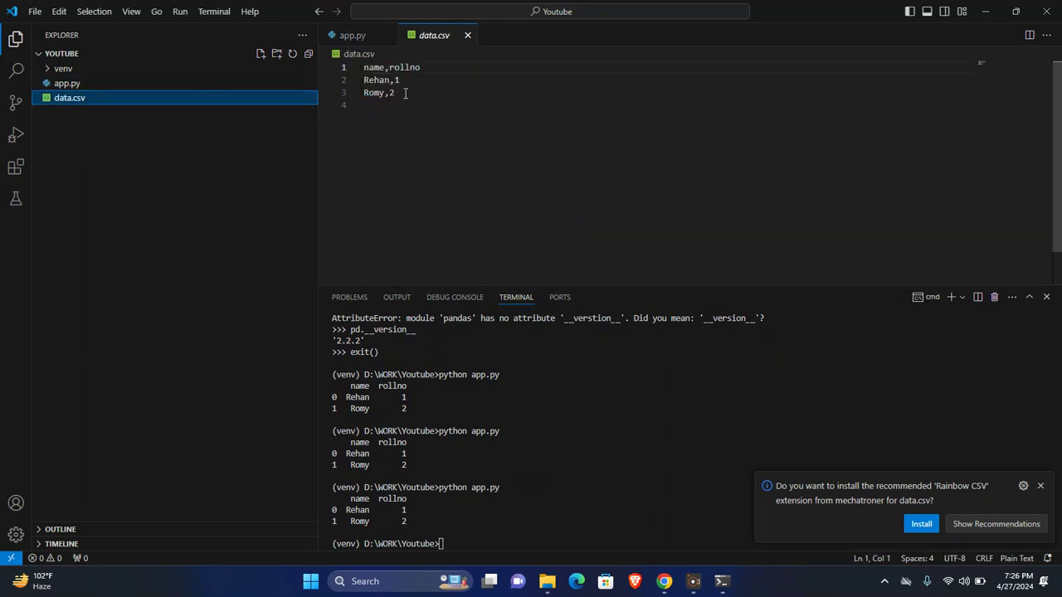
key(ctrl+a)
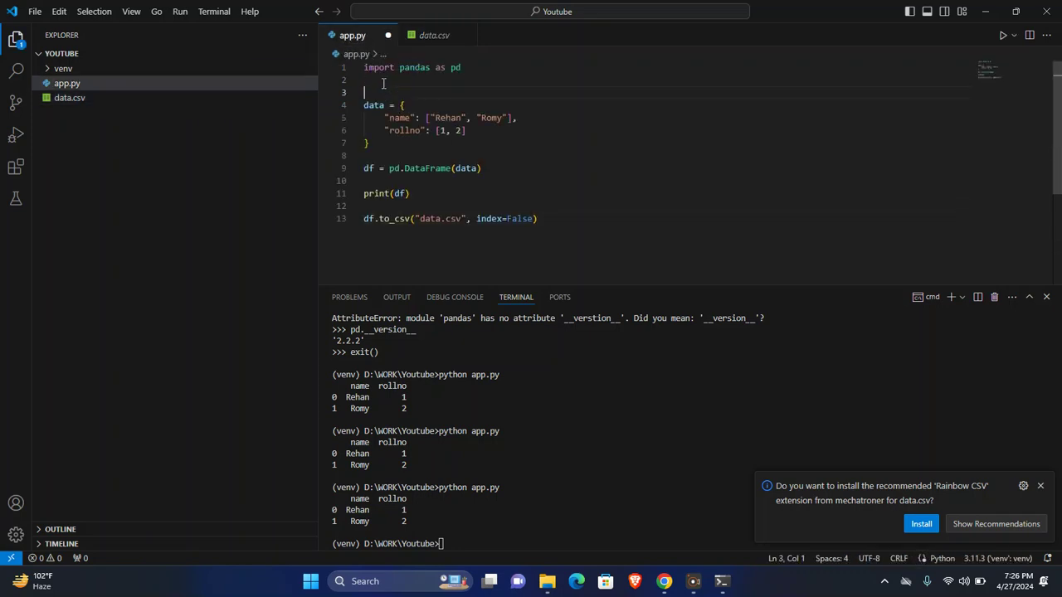
Comment out the old block and add df = pd.read_csv("data.csv") with print(df).
drag(364, 91, 395, 91)
text(''')
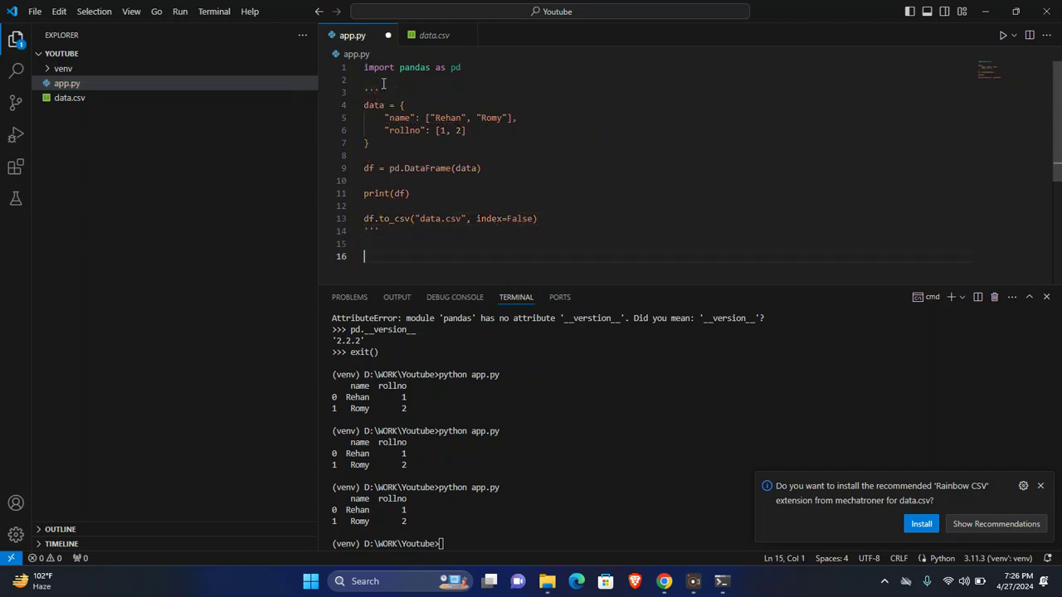
text(d)
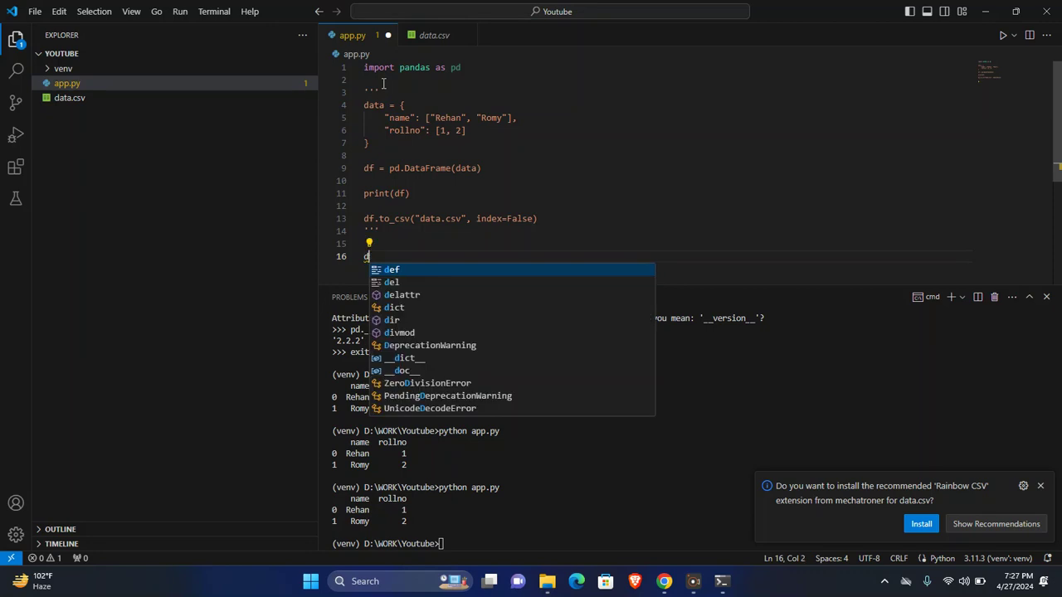
text(pd.)
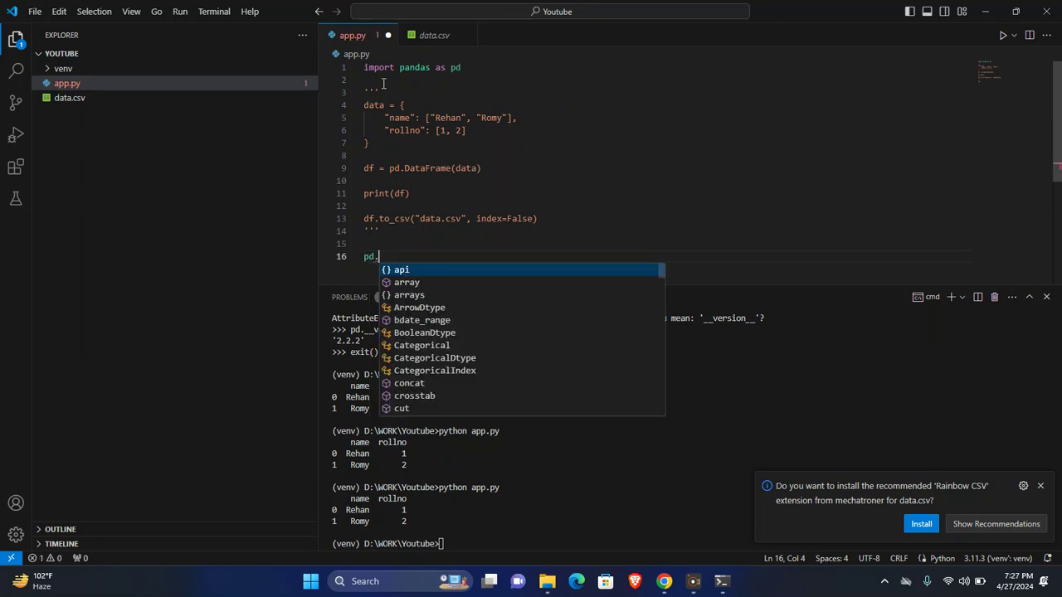
text(read_csv("data.csv)
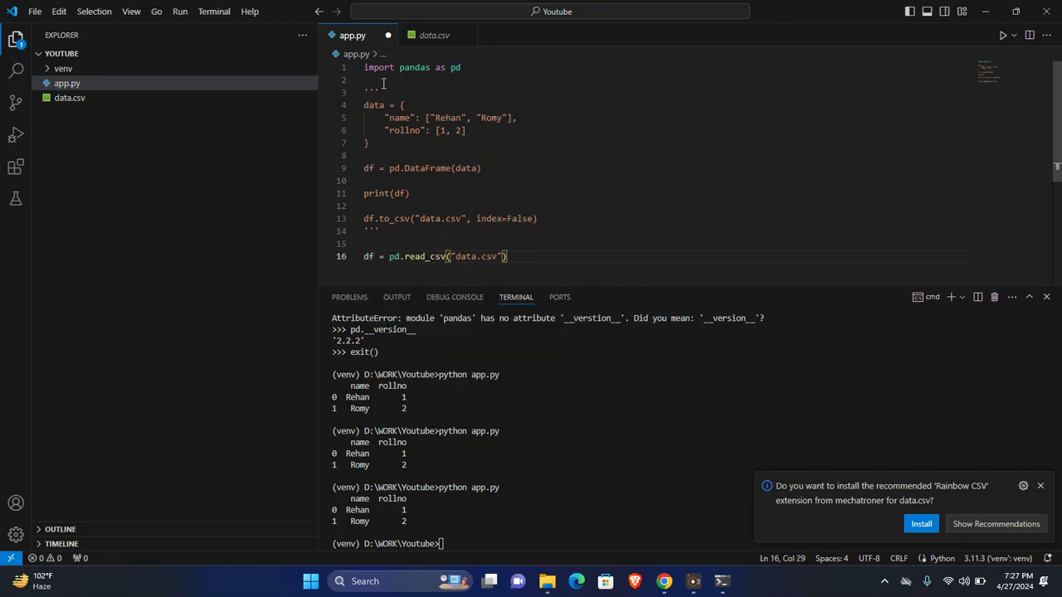
text(print()
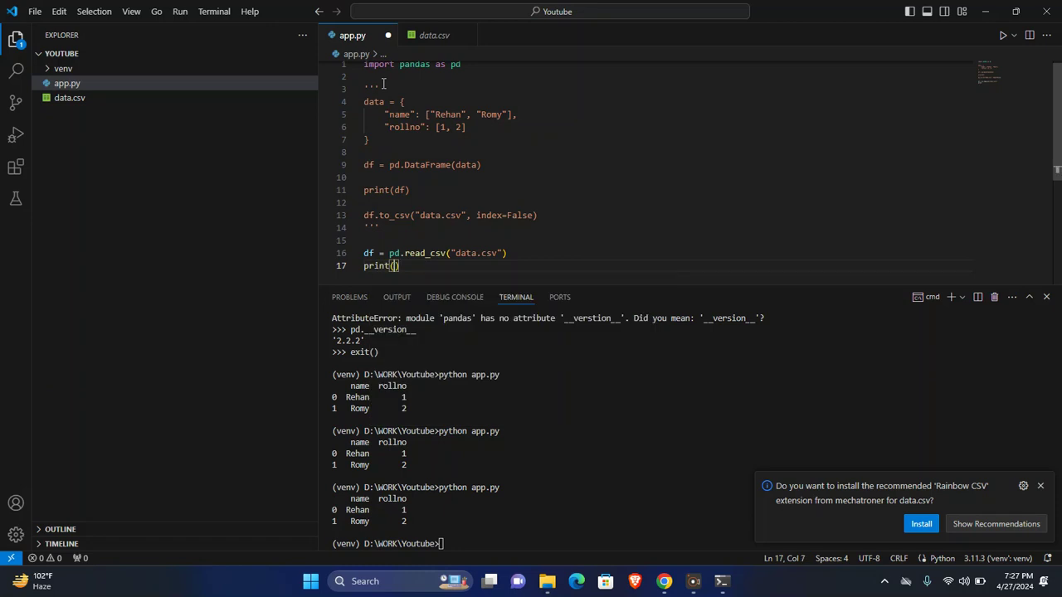
text(df)
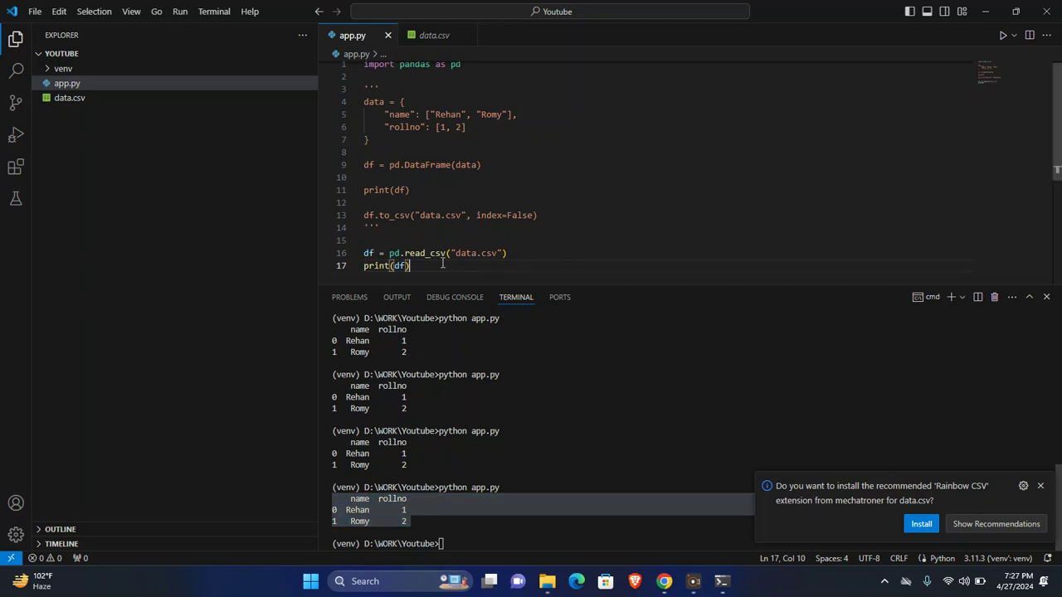
key(Enter)
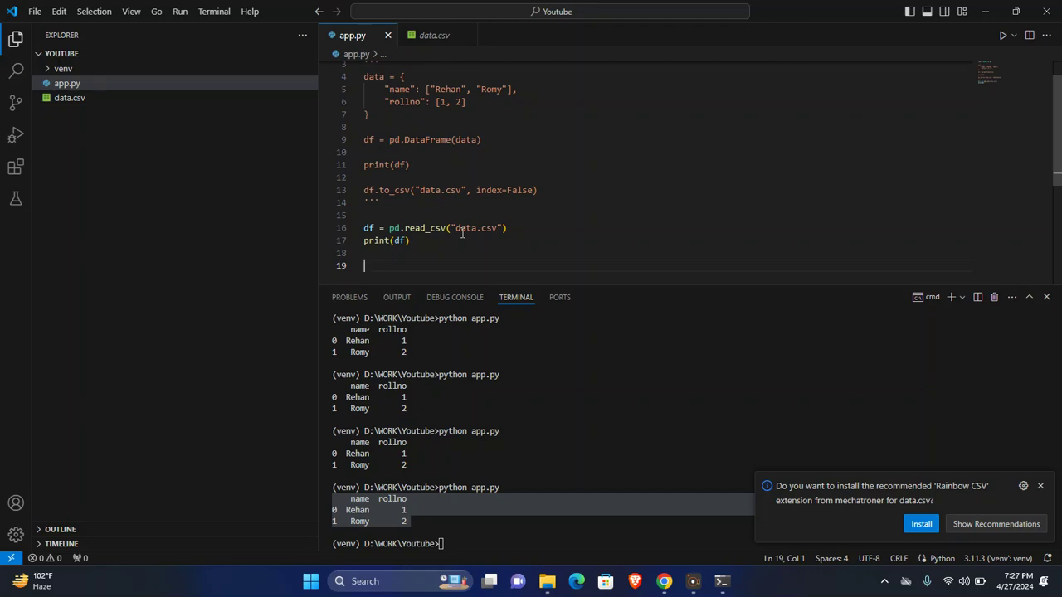
mouse_move(549, 471)
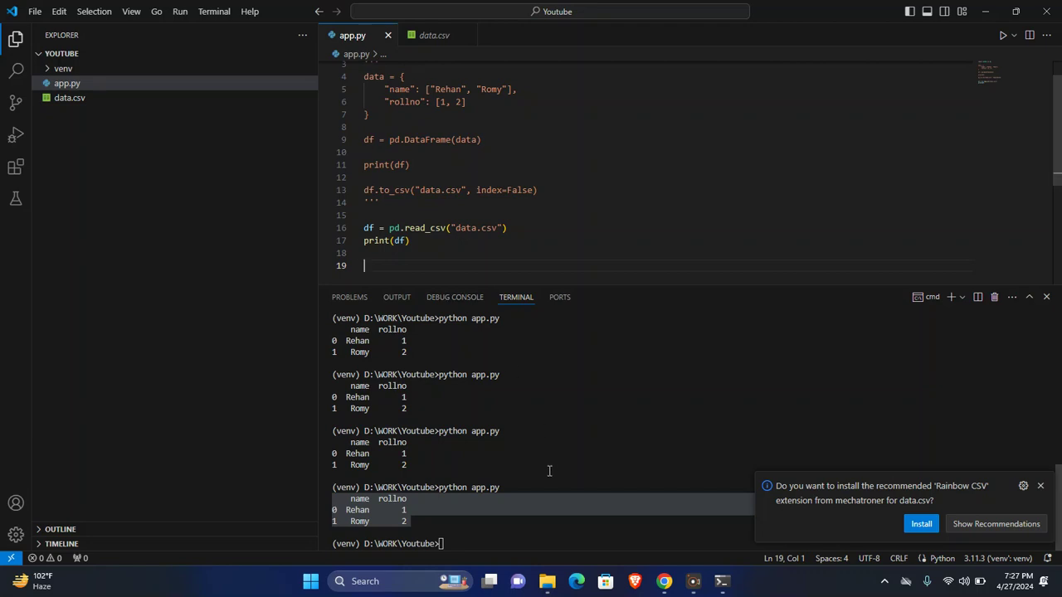